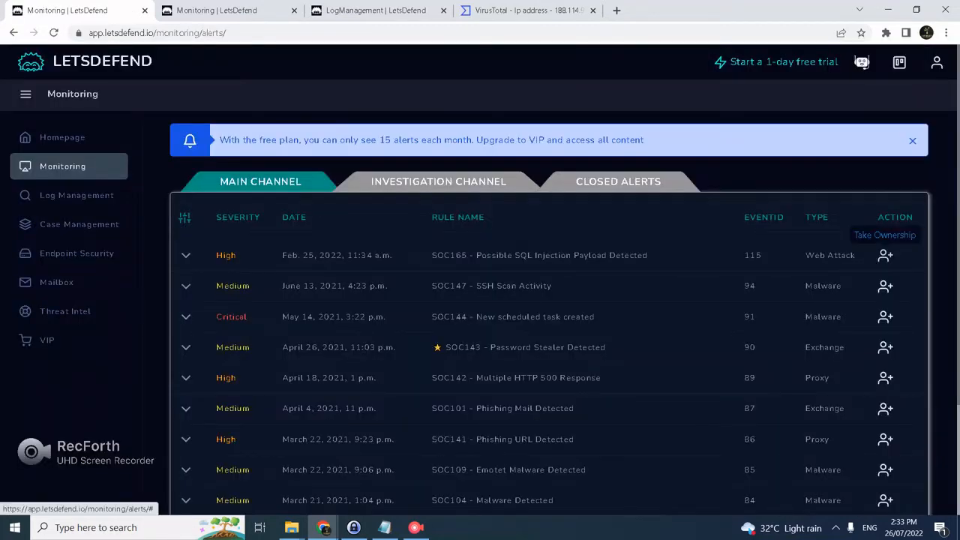
Step: Take ownership of the SOC165 alert, create case 115, and view its incident details
{"action": "left_click", "coordinate": [185, 255]}
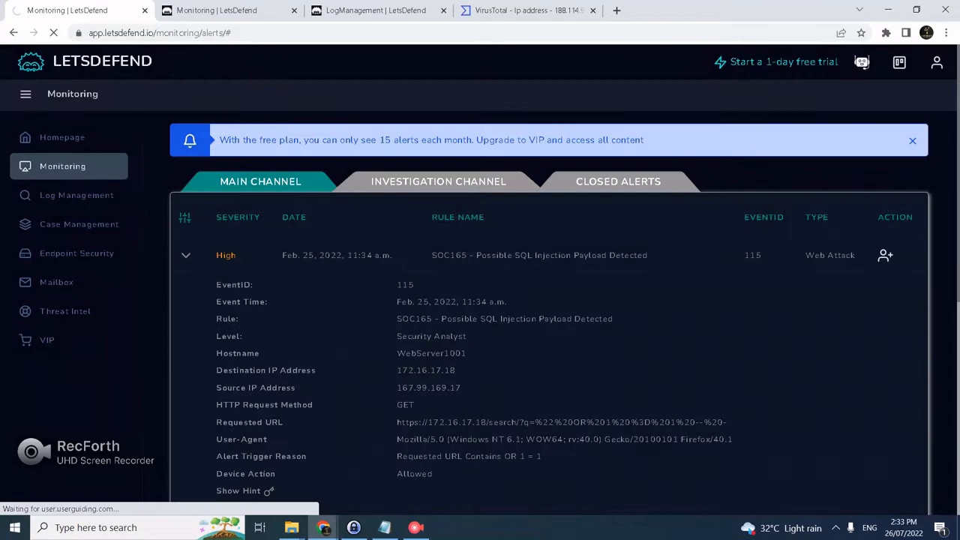
{"action": "left_click", "coordinate": [438, 181]}
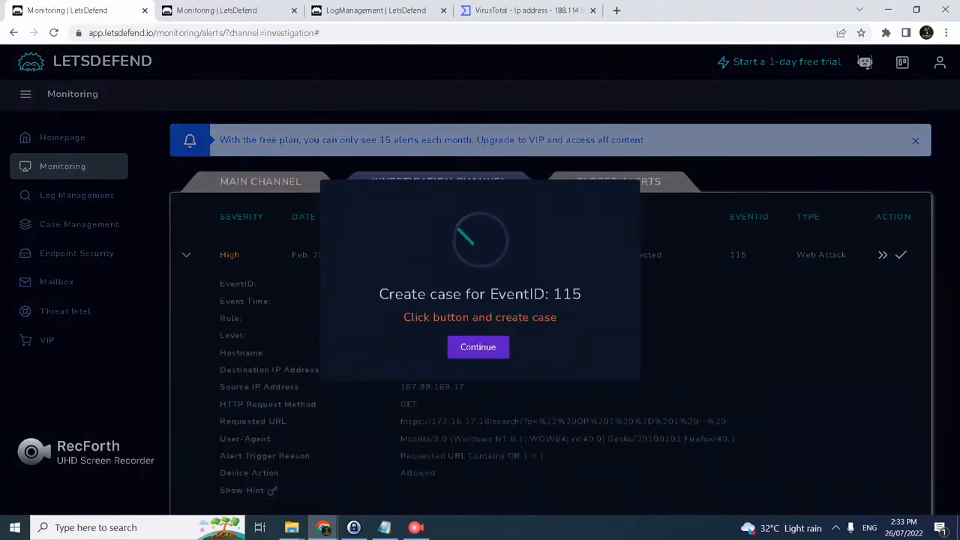
{"action": "left_click", "coordinate": [477, 346]}
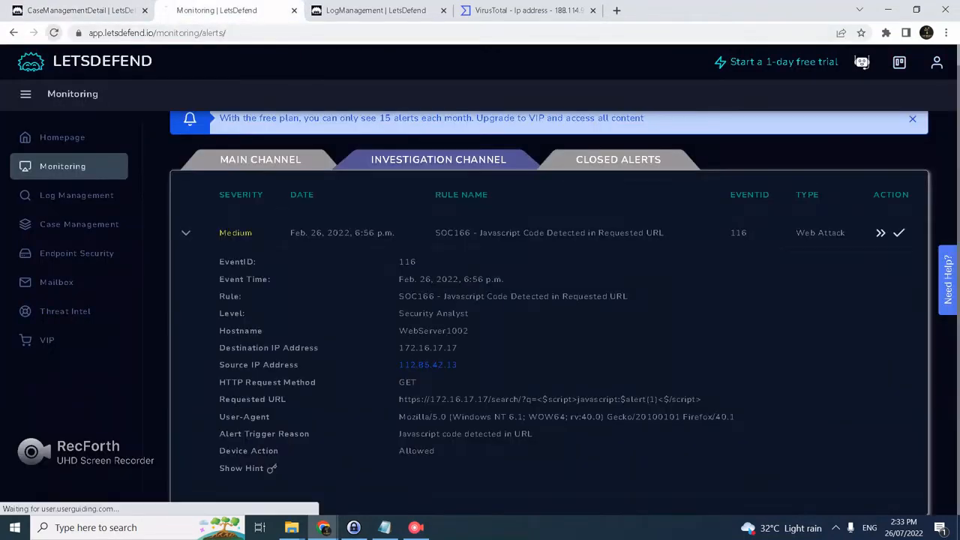
{"action": "left_click", "coordinate": [260, 159]}
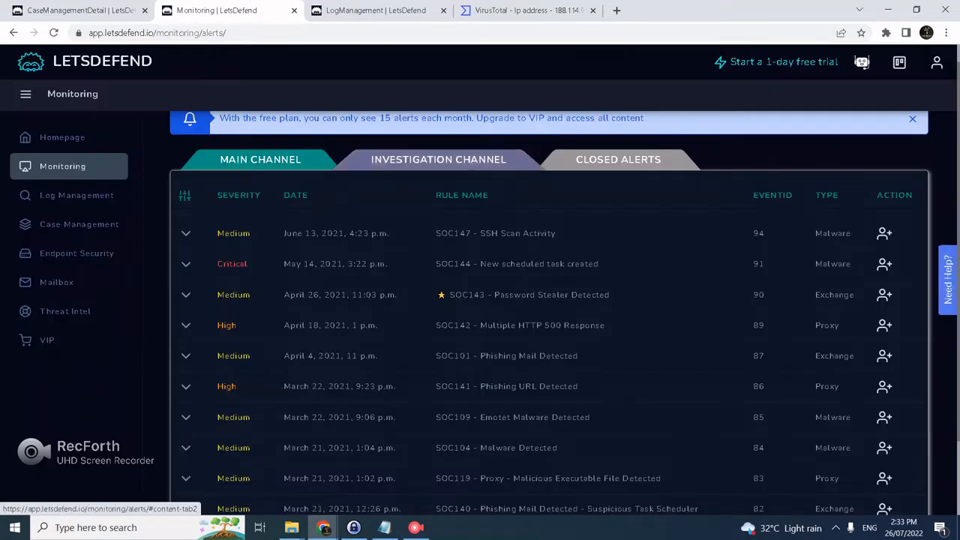
{"action": "left_click", "coordinate": [438, 159]}
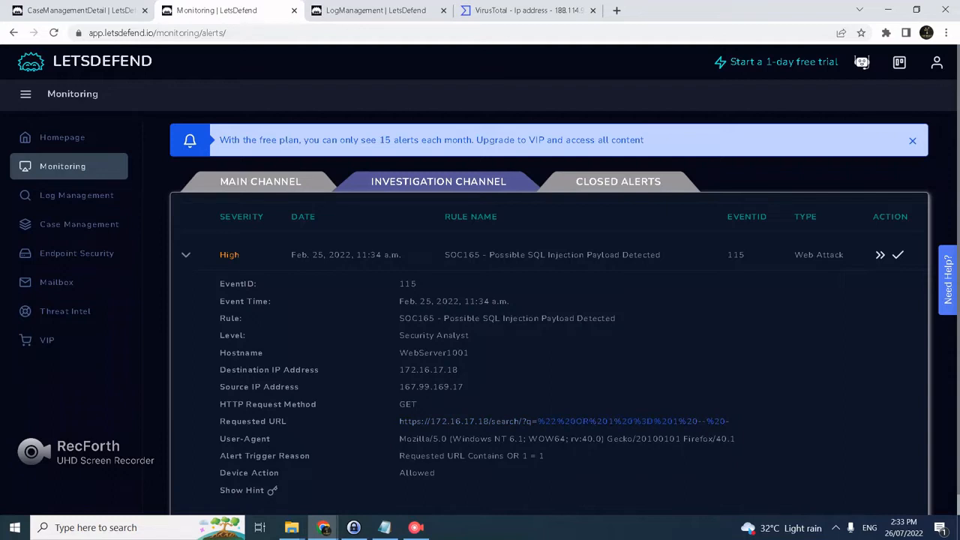
{"action": "left_click", "coordinate": [897, 254]}
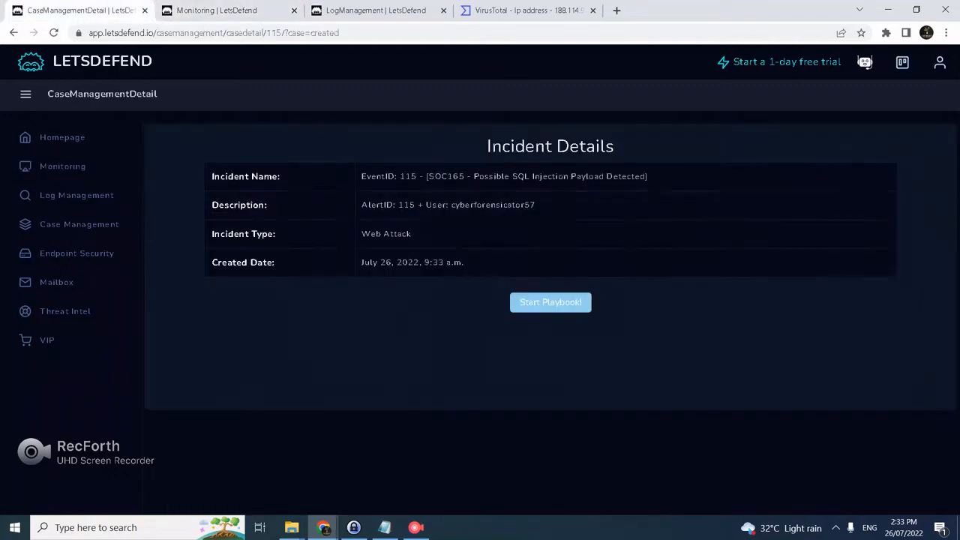
Step: Recheck the alert details, then advance the case 115 playbook to Collect Data
{"action": "left_click", "coordinate": [550, 302]}
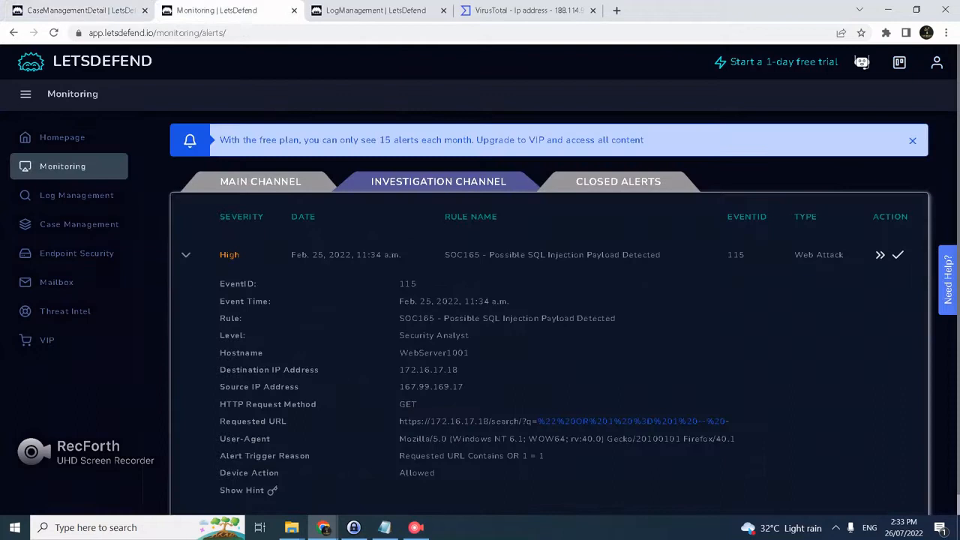
{"action": "scroll", "scroll_direction": "down", "scroll_amount": 3}
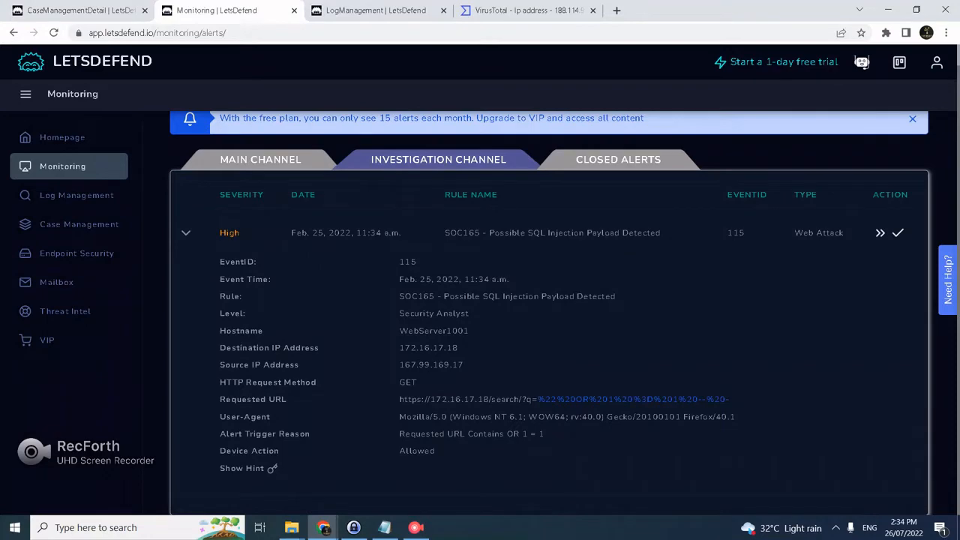
{"action": "left_click", "coordinate": [898, 232]}
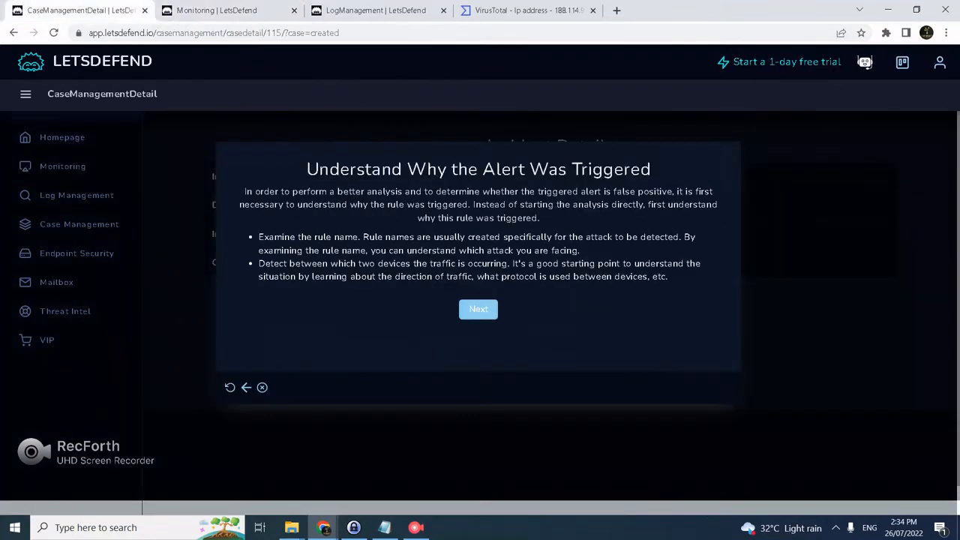
{"action": "left_click", "coordinate": [478, 309]}
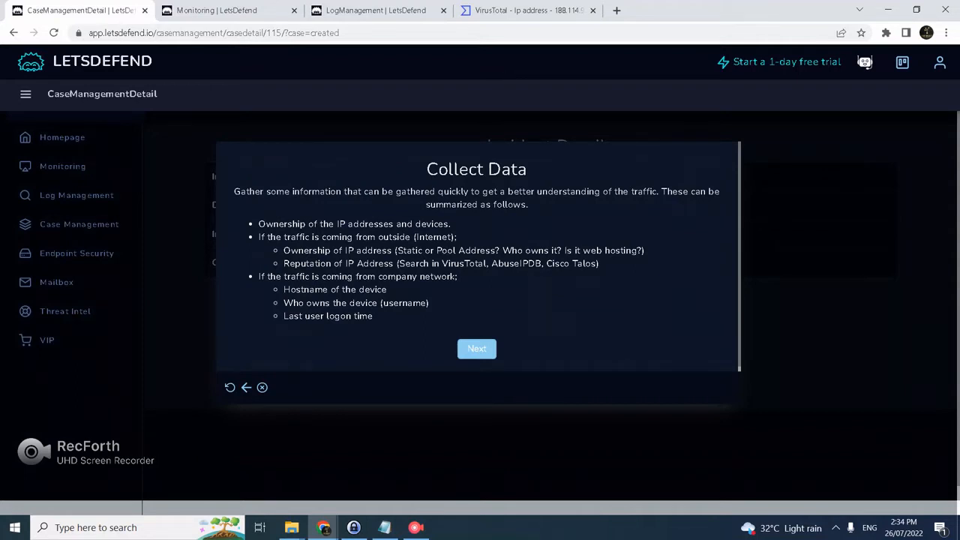
{"action": "mouse_move", "coordinate": [217, 10]}
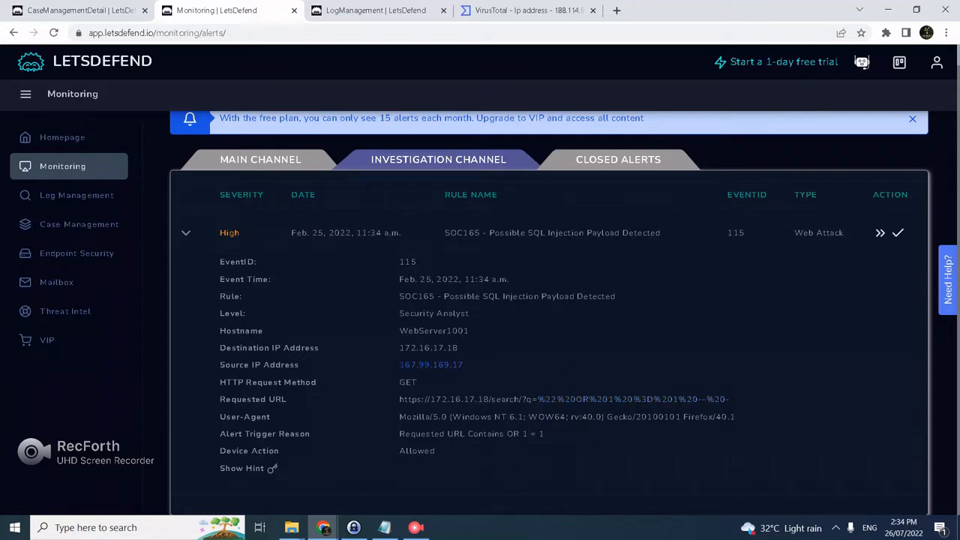
Step: Search 167.99.169.17 on VirusTotal, showing 11 of 94 vendors flag it malicious
{"action": "left_click", "coordinate": [525, 11]}
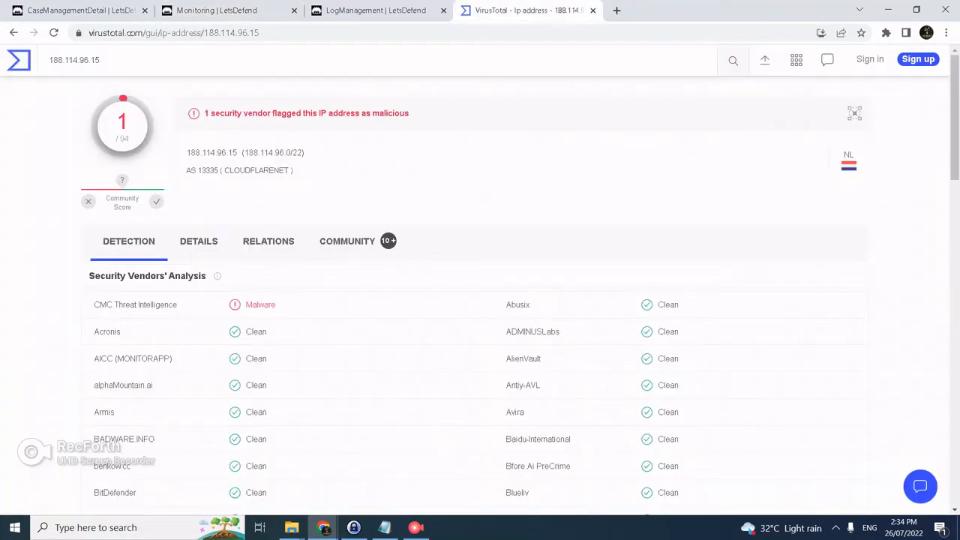
{"action": "type", "text": "167.99.169.17"}
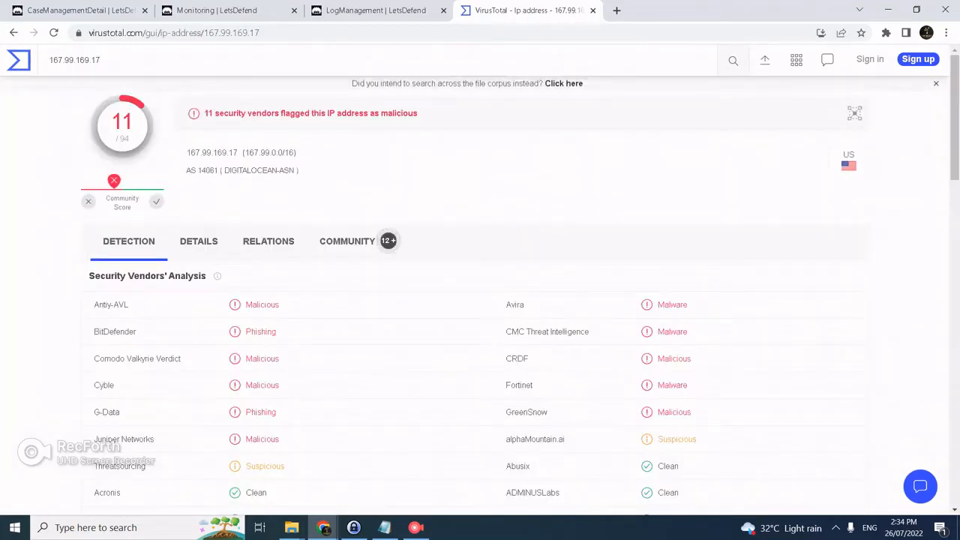
{"action": "left_click", "coordinate": [229, 11]}
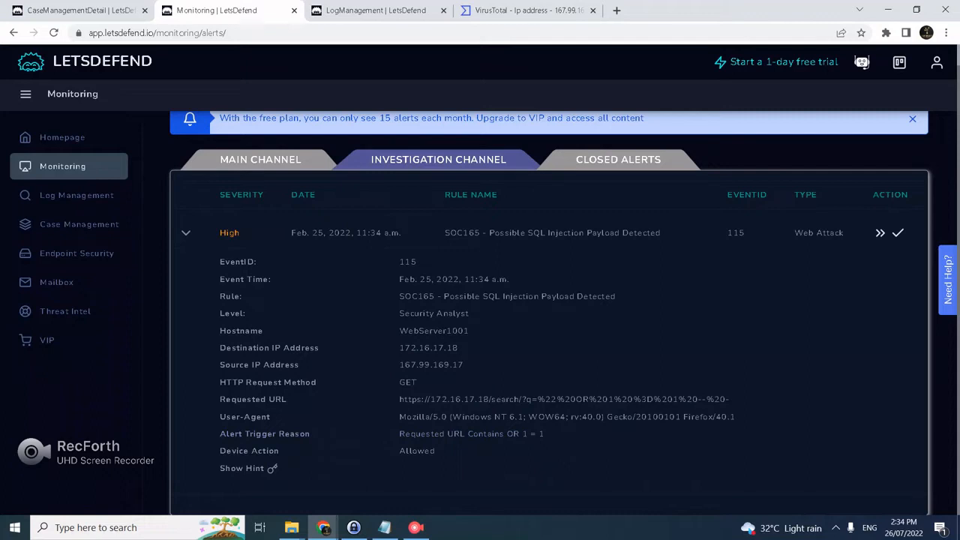
Step: Advance to Examine HTTP Traffic and list the firewall logs for 172.16.17.18
{"action": "left_click", "coordinate": [898, 232]}
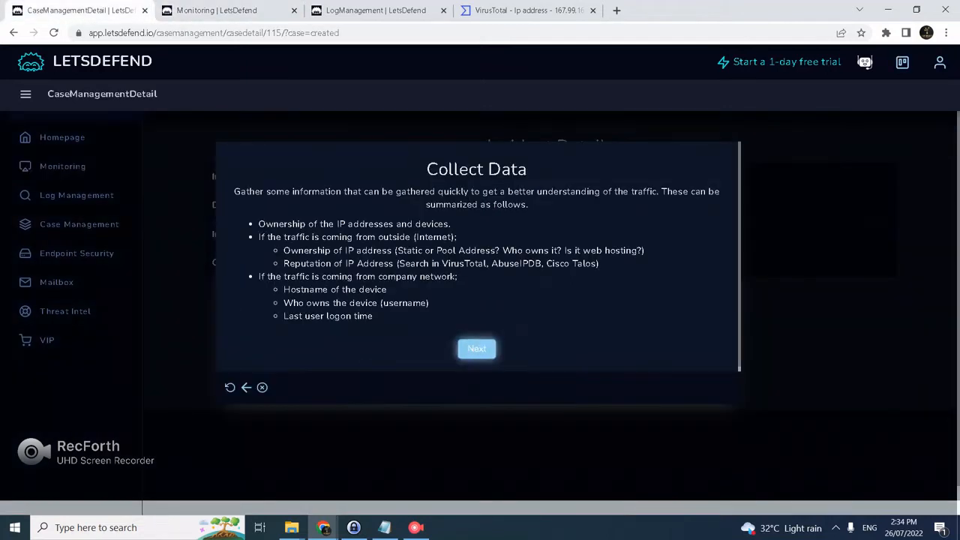
{"action": "left_click", "coordinate": [476, 348]}
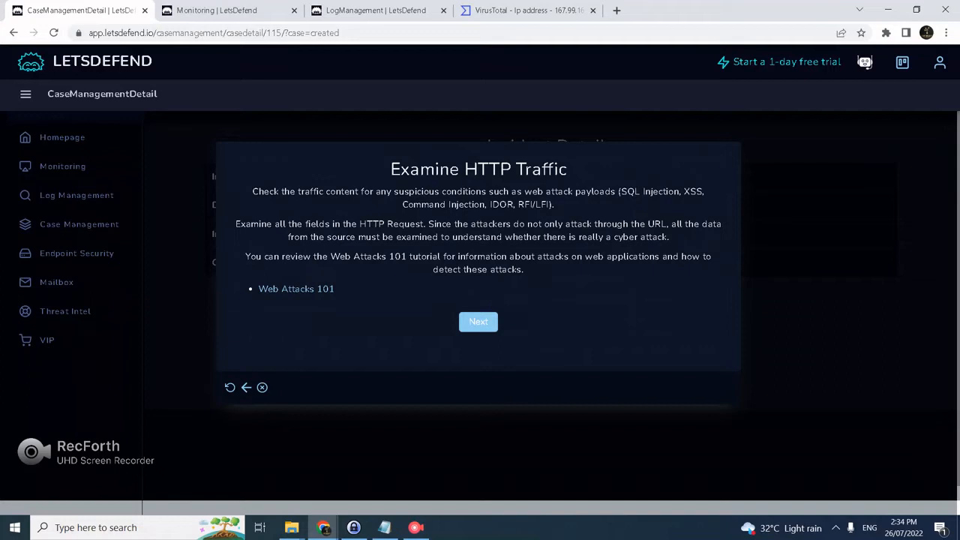
{"action": "left_click", "coordinate": [216, 10]}
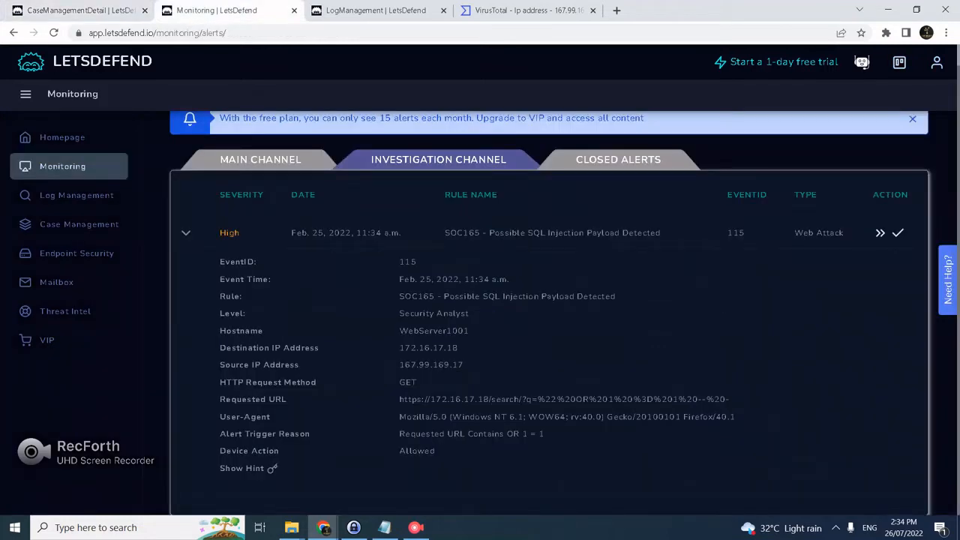
{"action": "left_click", "coordinate": [77, 195]}
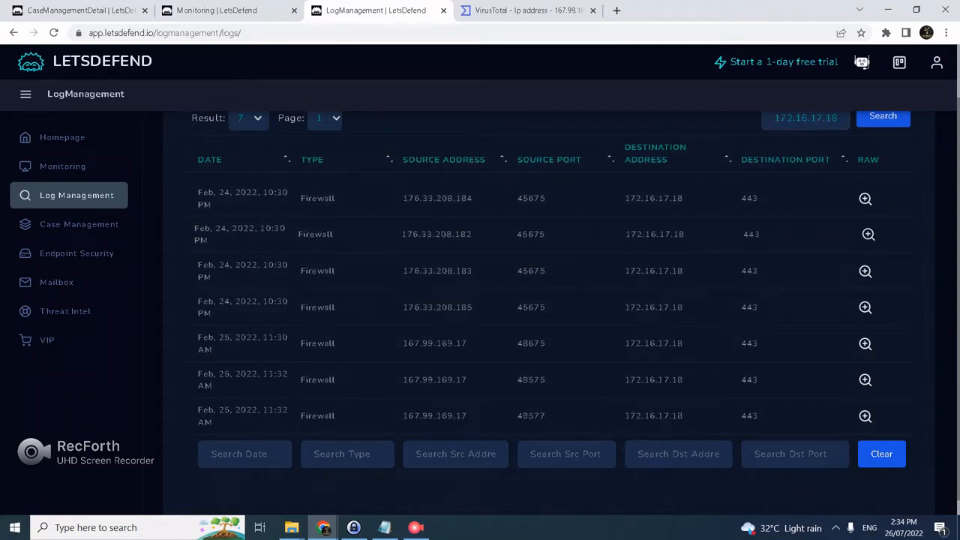
Step: Inspect the raw firewall logs, showing permitted GET requests returning status 200
{"action": "left_click", "coordinate": [865, 198]}
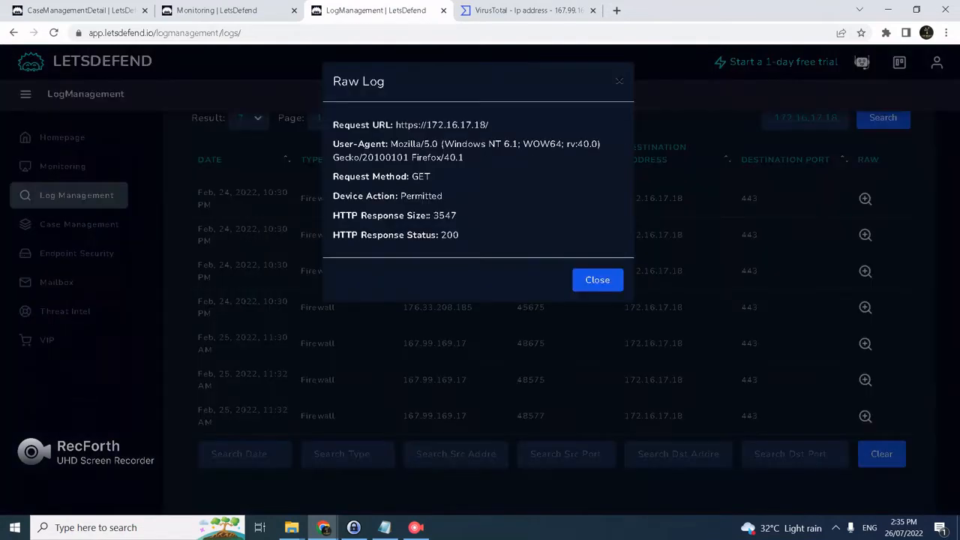
{"action": "left_click", "coordinate": [597, 279]}
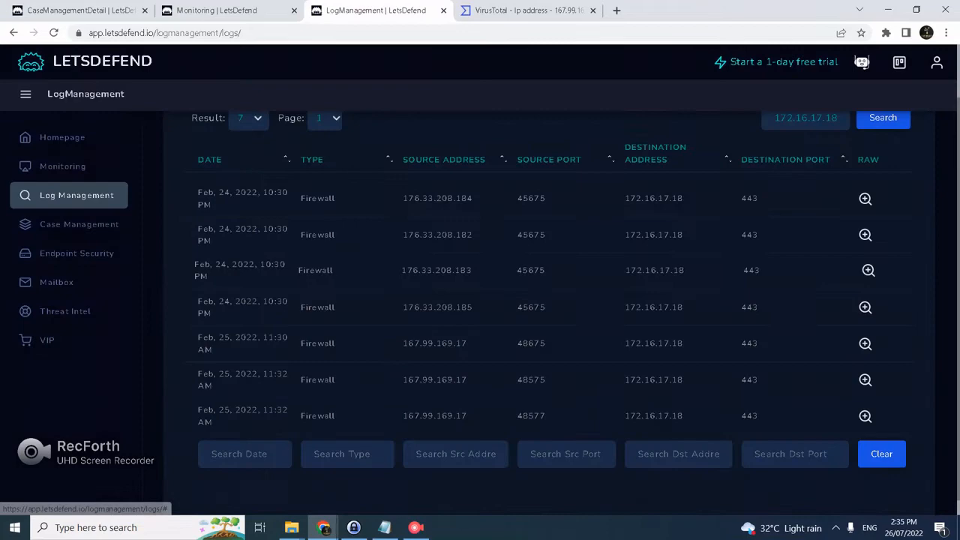
{"action": "left_click", "coordinate": [868, 270]}
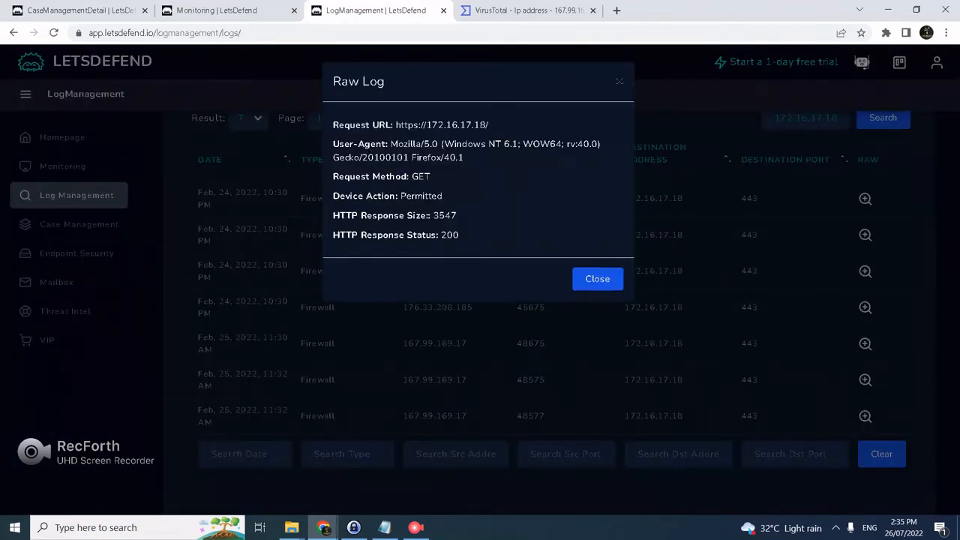
{"action": "left_click", "coordinate": [597, 278]}
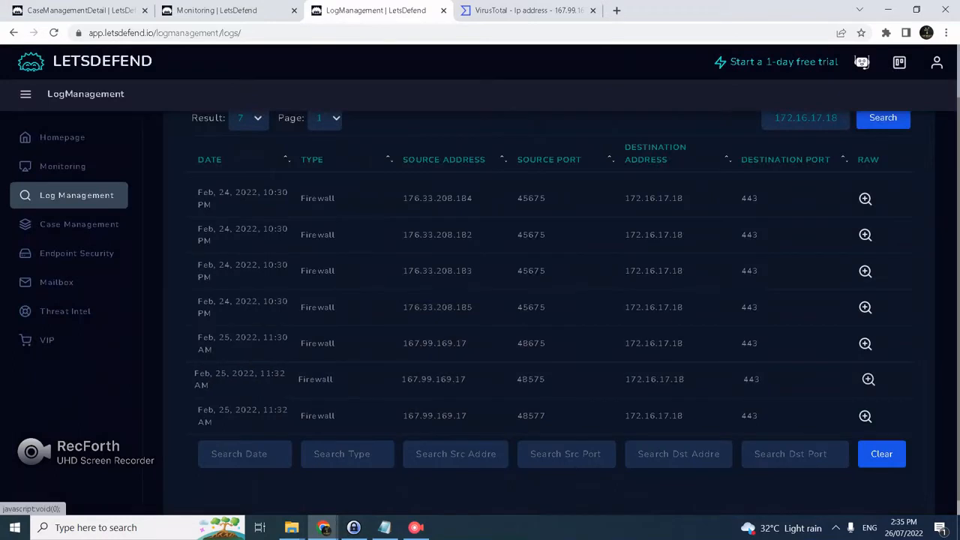
{"action": "left_click", "coordinate": [867, 379]}
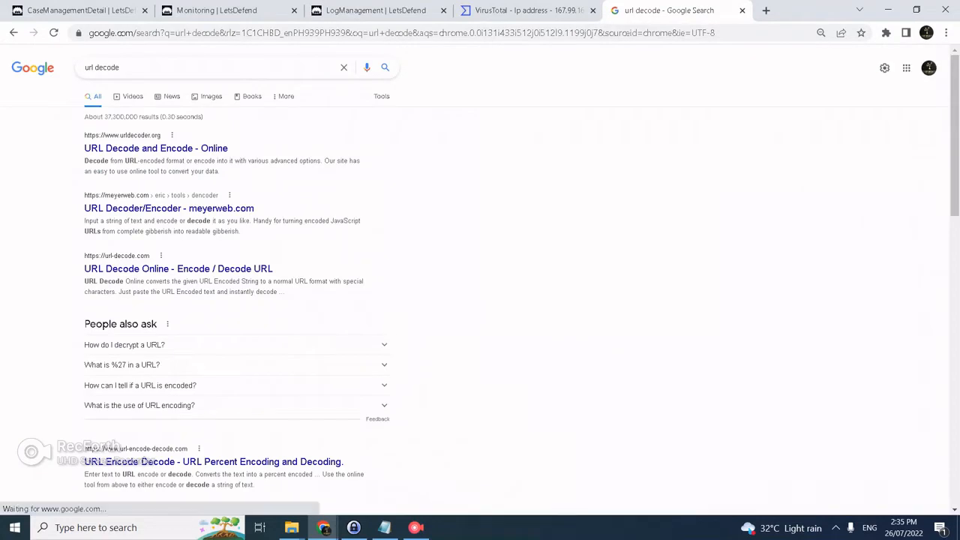
Step: Decode %27%20OR%20%271 to ' OR '1 on urldecoder.org and compare a status-500 raw log
{"action": "left_click", "coordinate": [156, 148]}
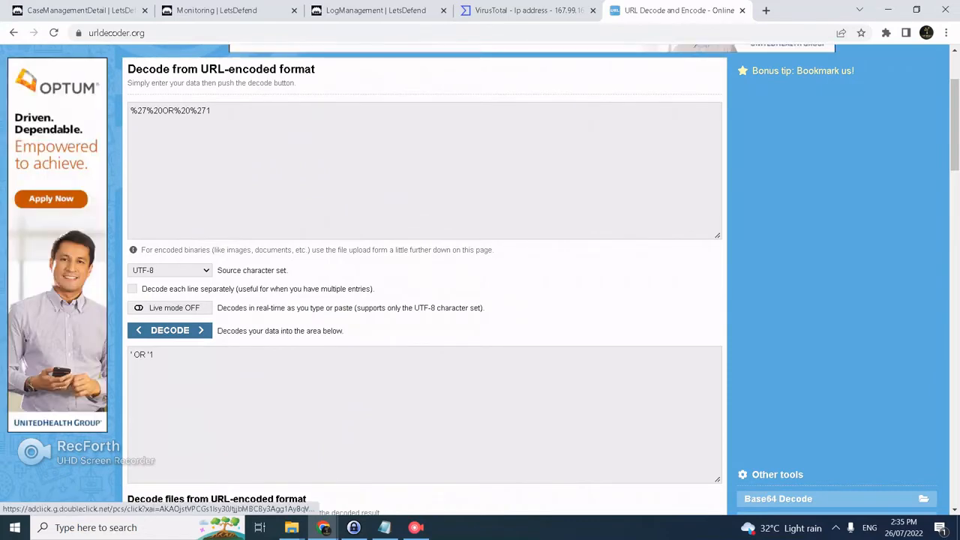
{"action": "left_click", "coordinate": [378, 10]}
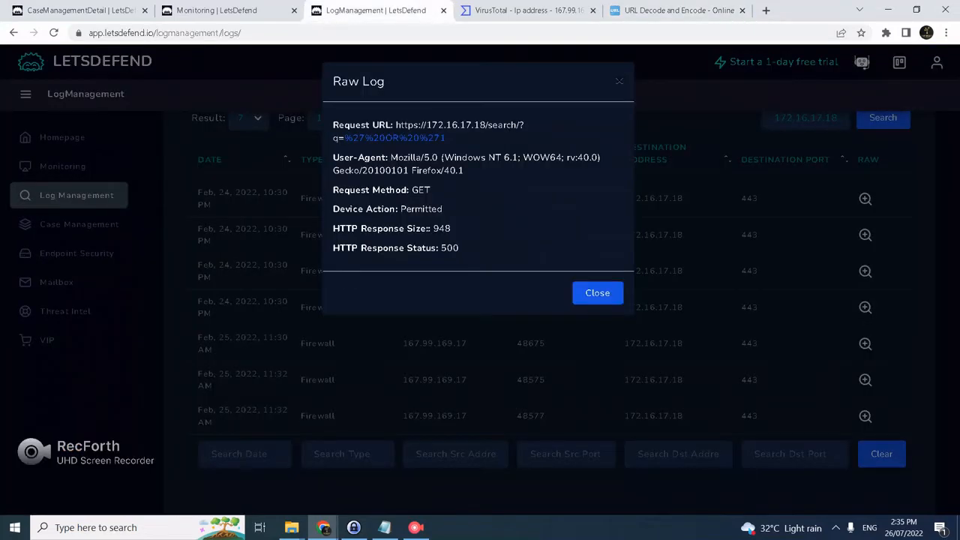
{"action": "left_click", "coordinate": [597, 293]}
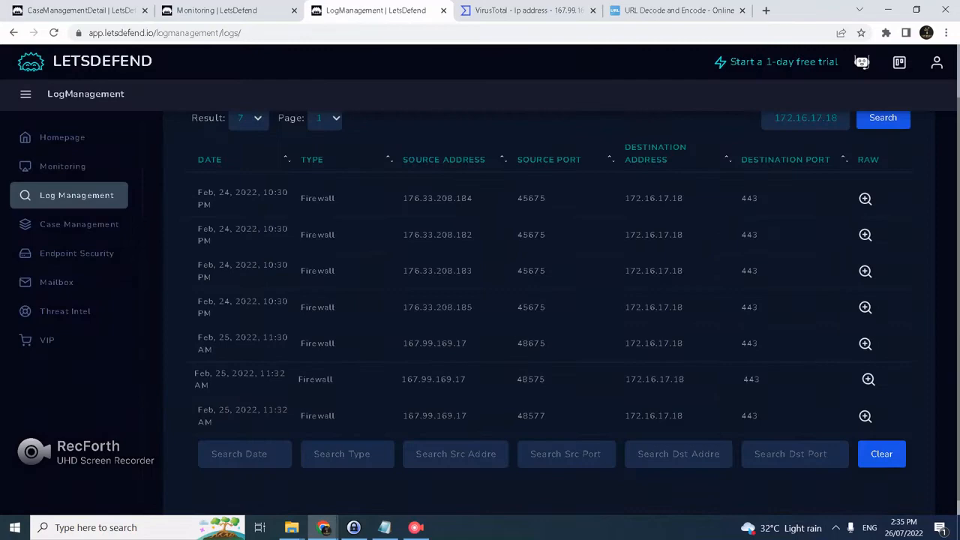
{"action": "left_click", "coordinate": [868, 379]}
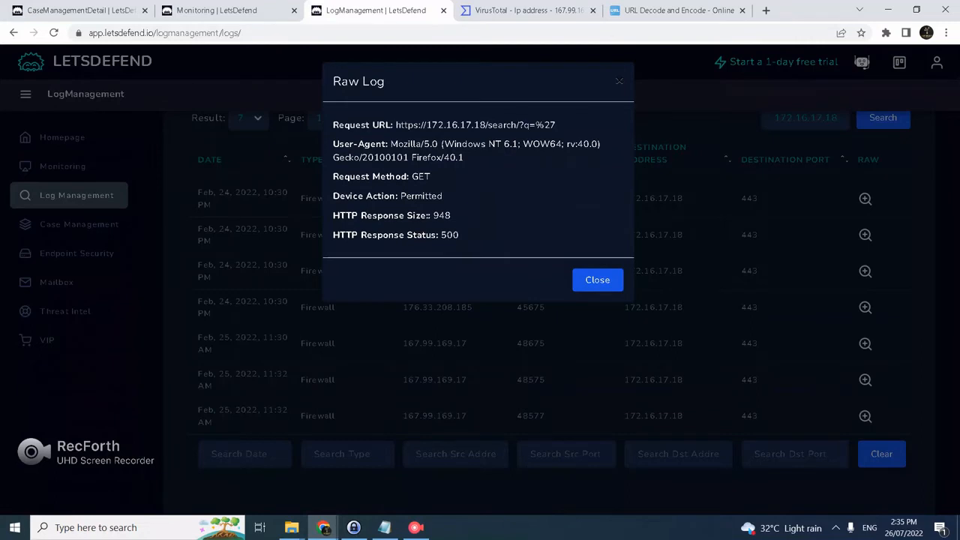
{"action": "left_click", "coordinate": [597, 279]}
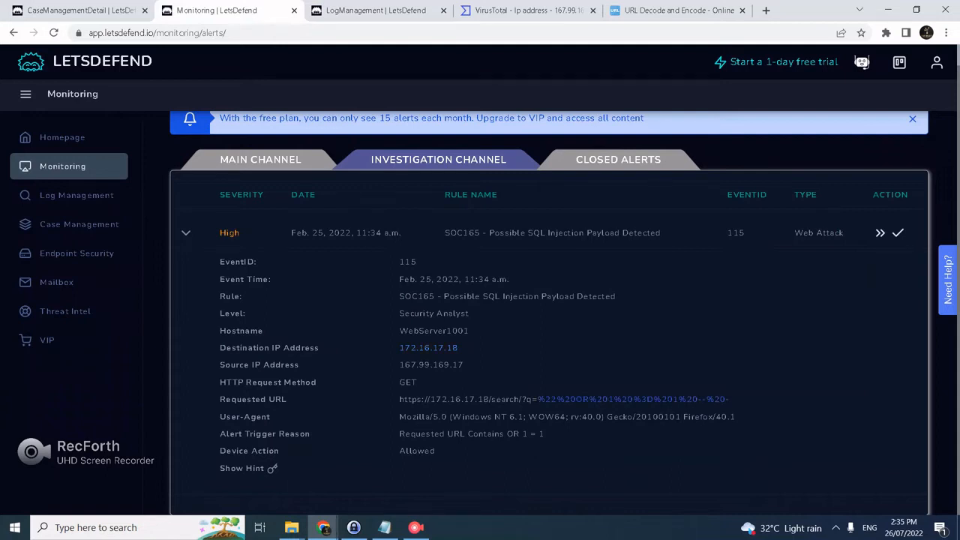
Step: Decode the alert's requested-URL query on urldecoder.org, revealing " OR 1 = 1 -- -
{"action": "left_click", "coordinate": [677, 9]}
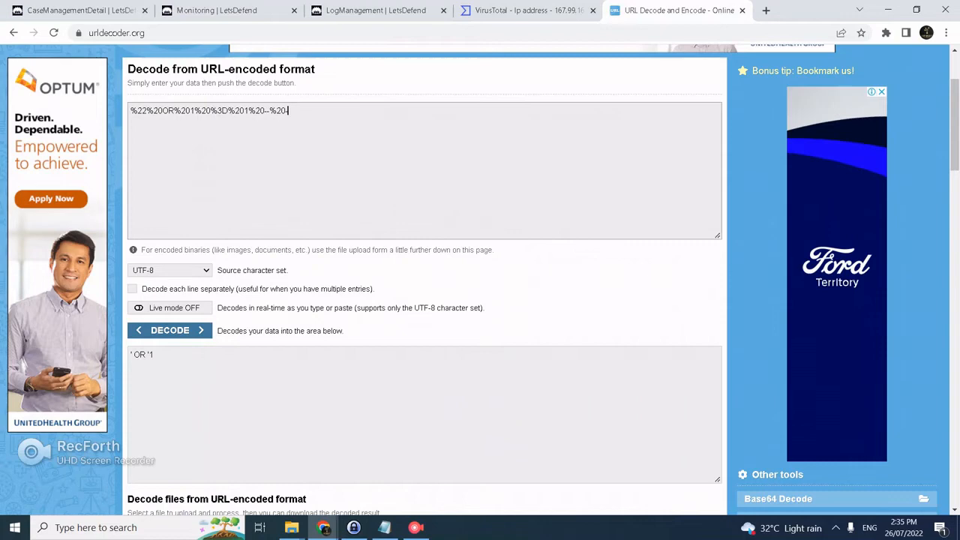
{"action": "left_click", "coordinate": [169, 330]}
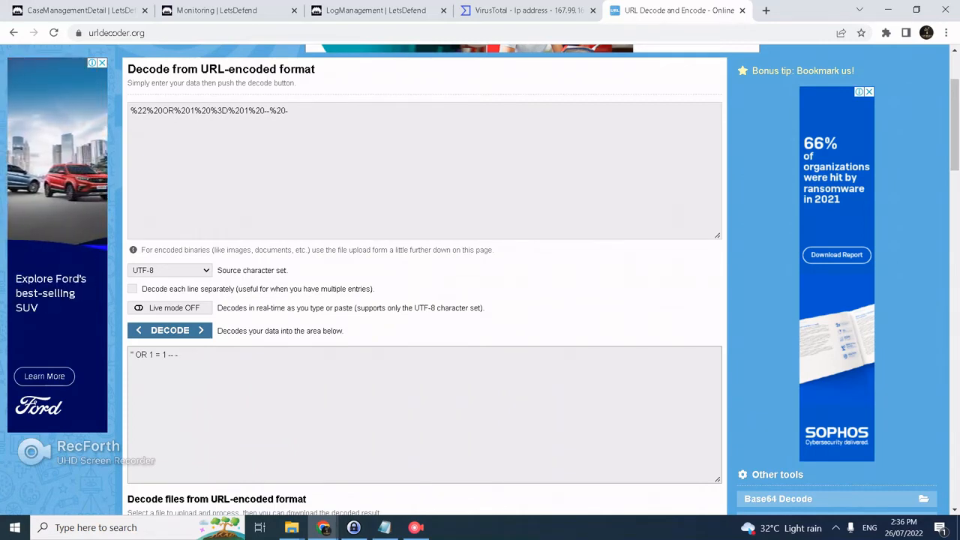
{"action": "left_click", "coordinate": [75, 10]}
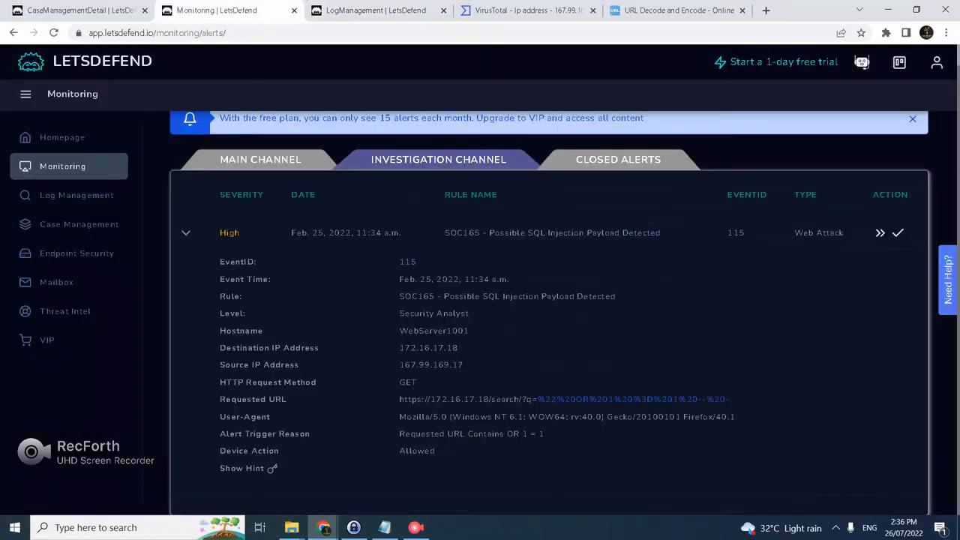
Step: Record the traffic as malicious with SQL Injection as the attack type
{"action": "left_click", "coordinate": [898, 233]}
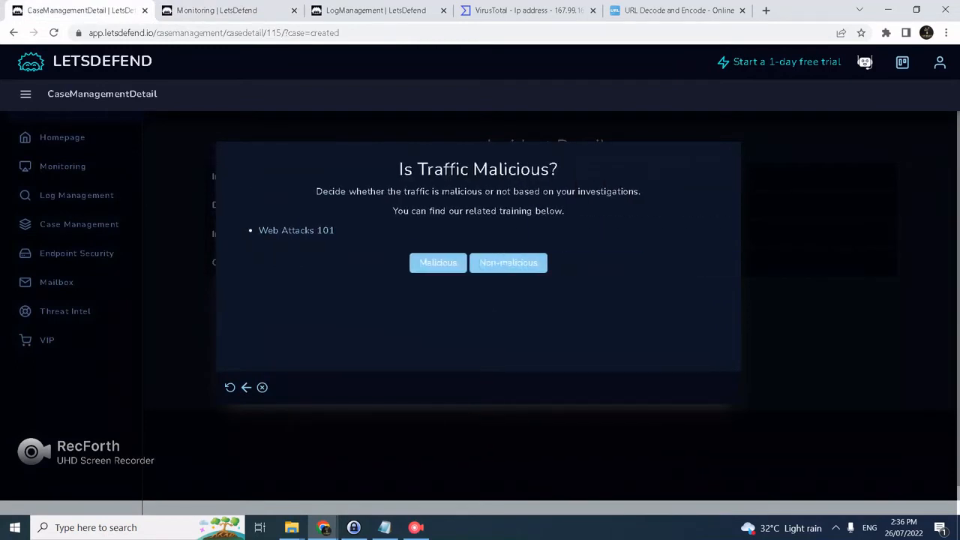
{"action": "left_click", "coordinate": [438, 263]}
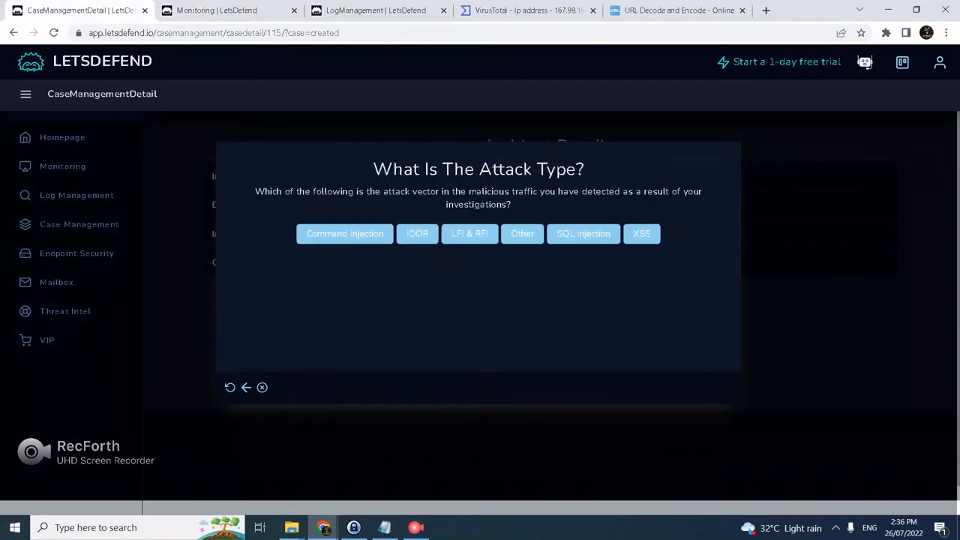
{"action": "left_click", "coordinate": [583, 233]}
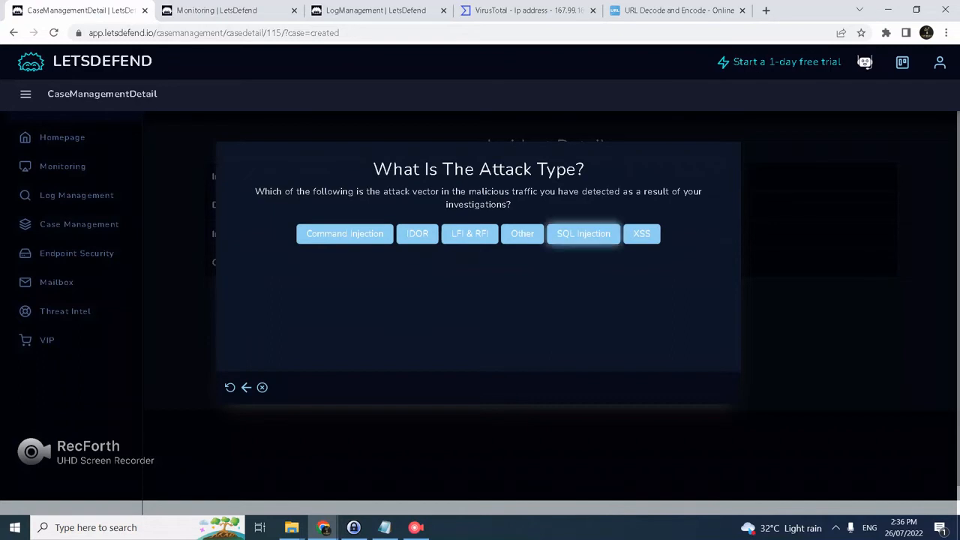
{"action": "left_click", "coordinate": [583, 233]}
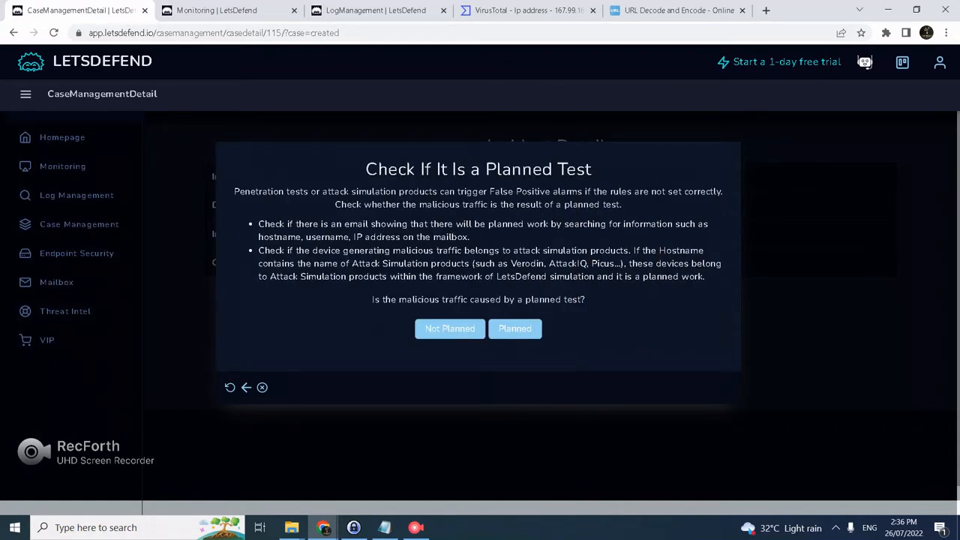
Step: Search the mailbox for 172.16.17.18, finding no planned-test emails
{"action": "left_click", "coordinate": [376, 10]}
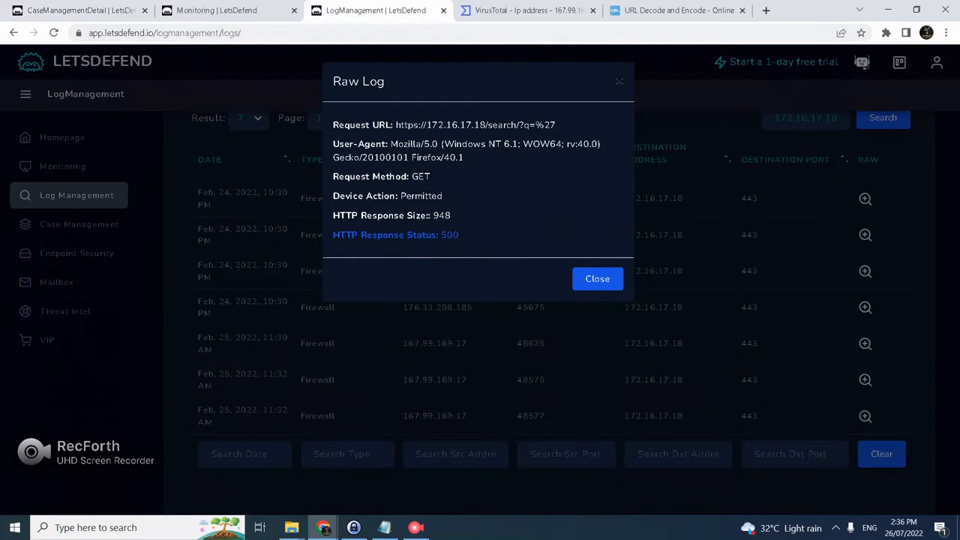
{"action": "left_click", "coordinate": [597, 278]}
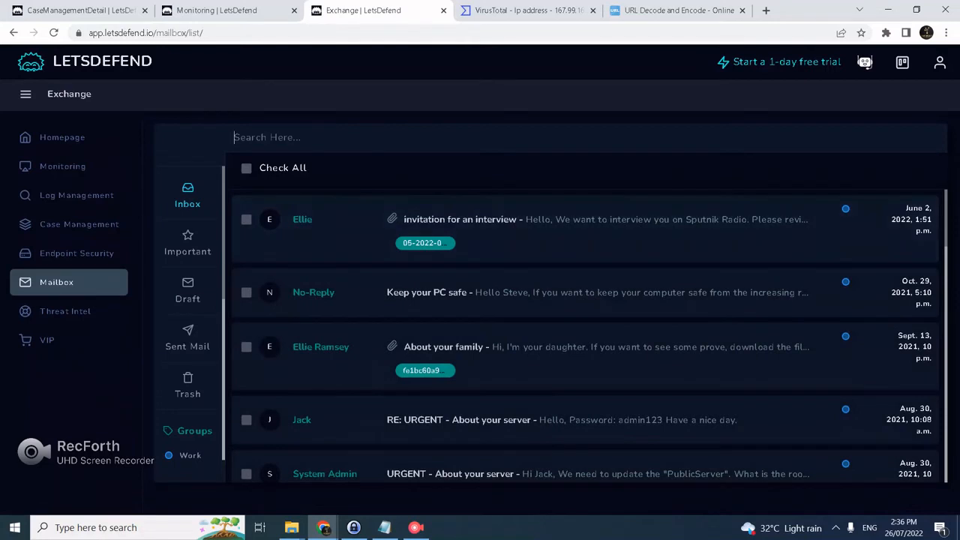
{"action": "type", "text": "172.16.17.18"}
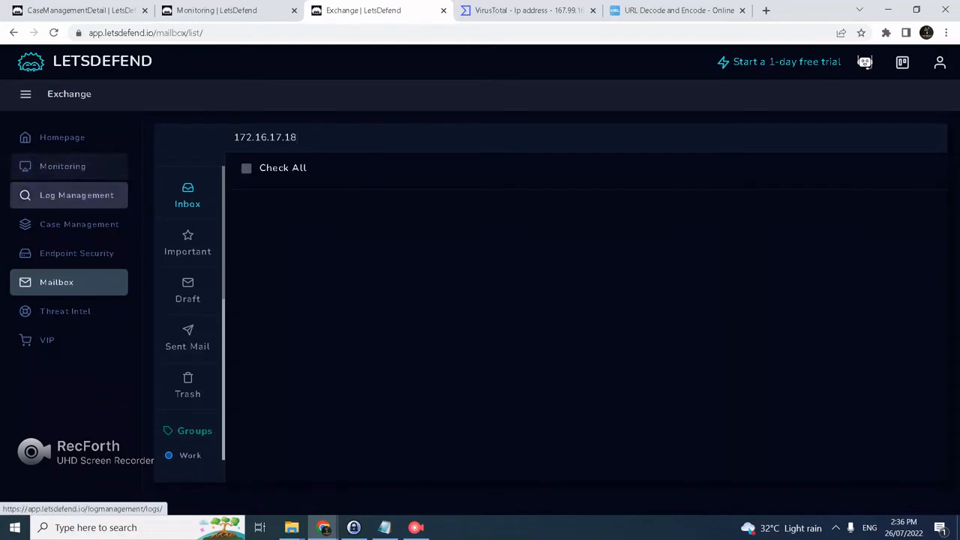
{"action": "left_click", "coordinate": [76, 195]}
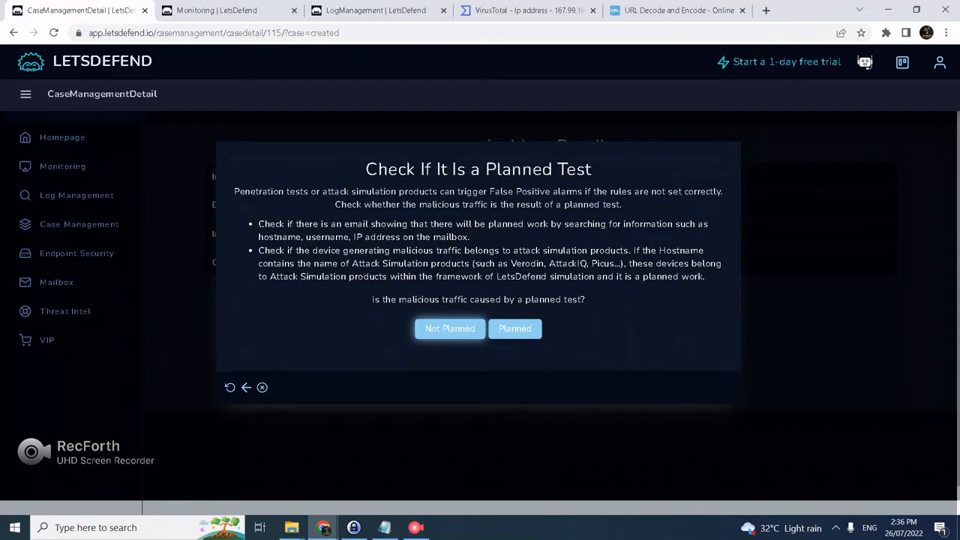
Step: Answer Not Planned, pass the success guidance, and answer the attack-success question
{"action": "left_click", "coordinate": [450, 328]}
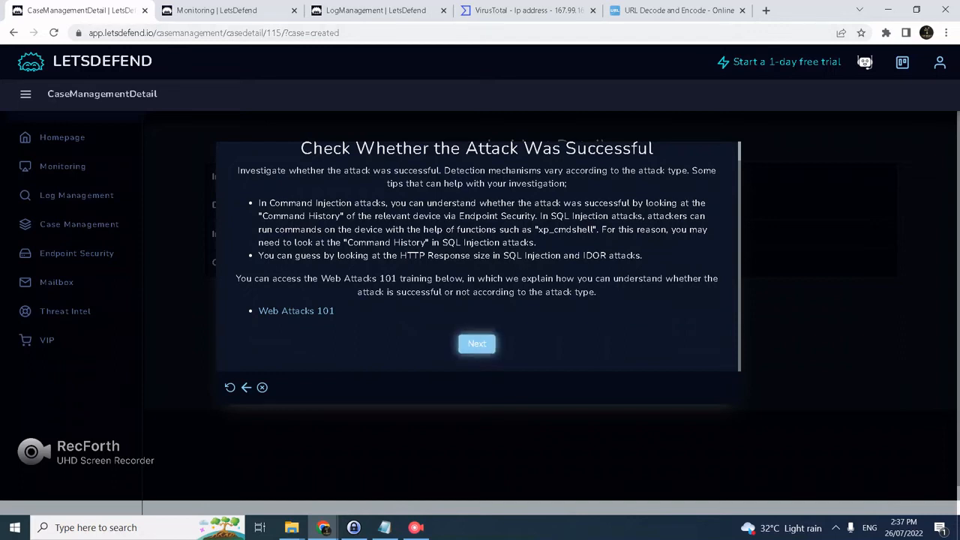
{"action": "left_click", "coordinate": [477, 344]}
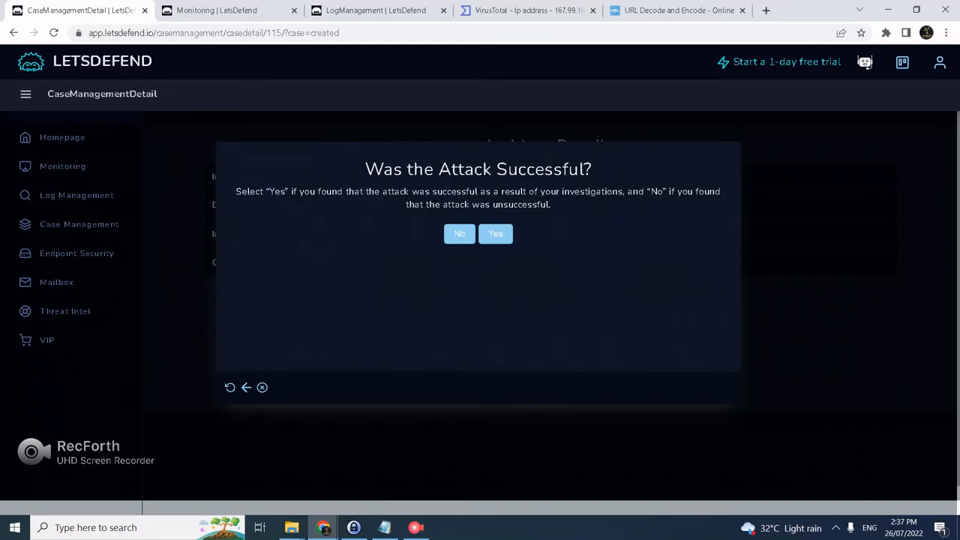
{"action": "left_click", "coordinate": [495, 234]}
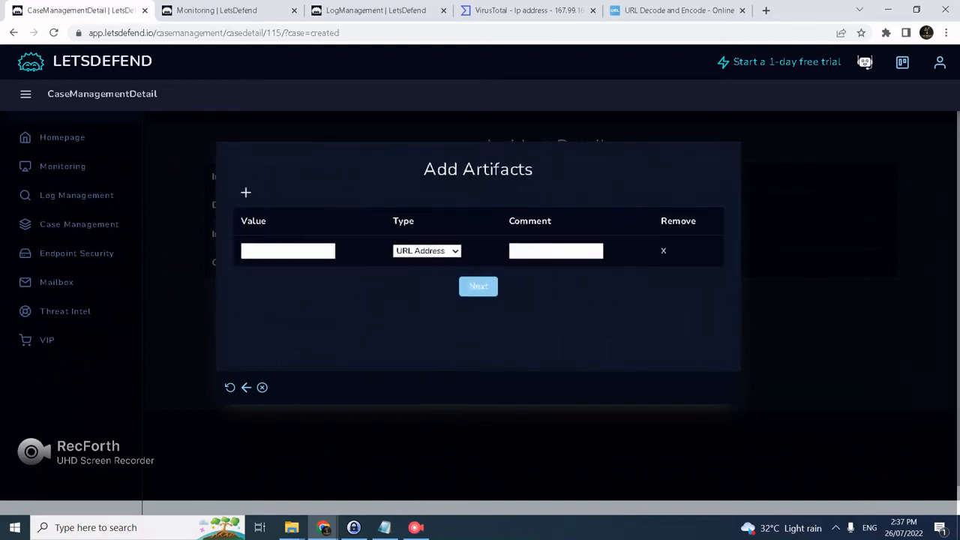
Step: Add 167.99.169.17 as an IP Address artifact and continue the playbook
{"action": "left_click", "coordinate": [529, 10]}
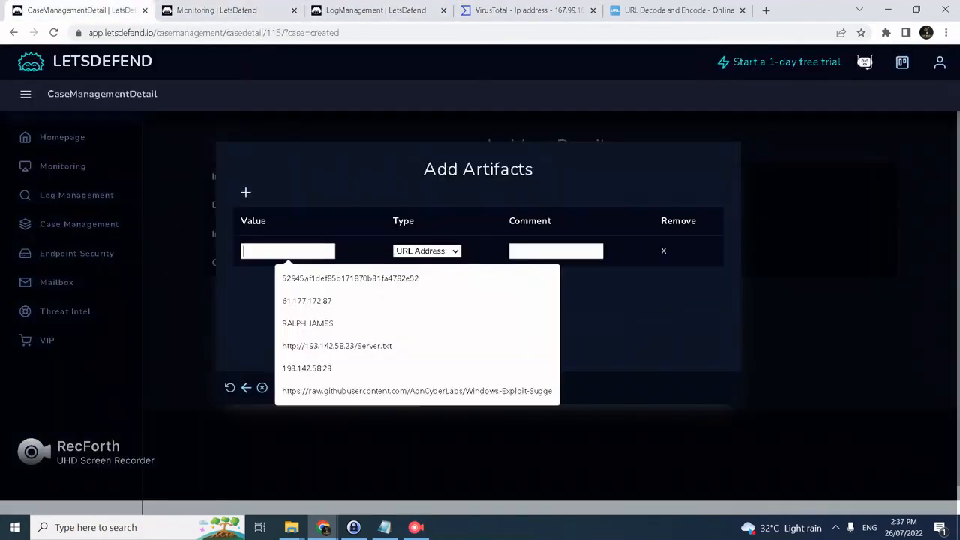
{"action": "type", "text": "167.99.169.17"}
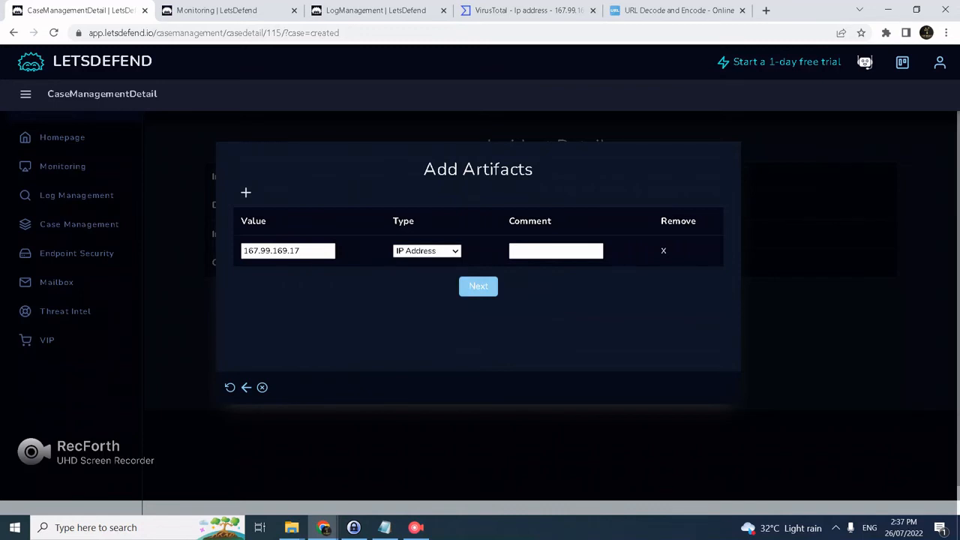
{"action": "left_click", "coordinate": [478, 286]}
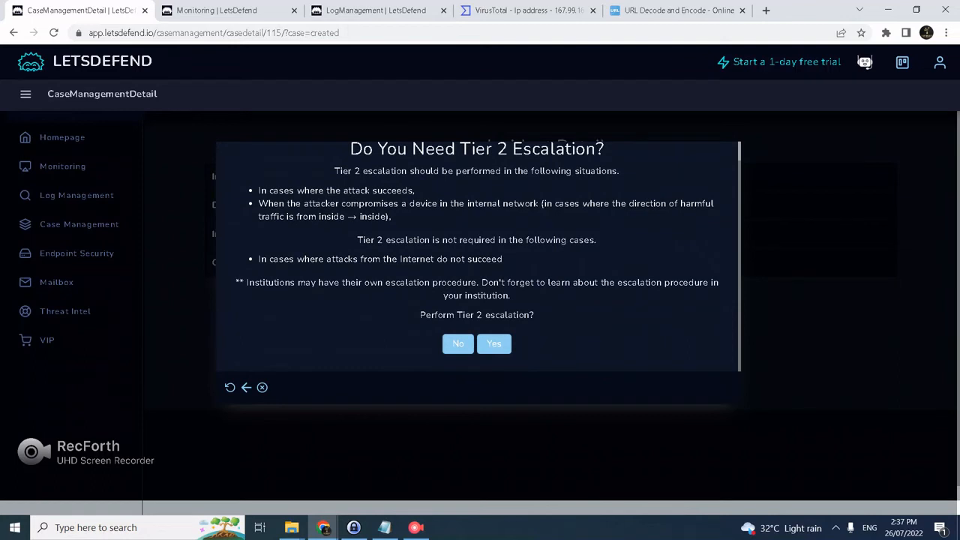
Step: Submit the note 'Attacker attempting SQL injection but not successful. Web server returned internal error.'
{"action": "left_click", "coordinate": [457, 343]}
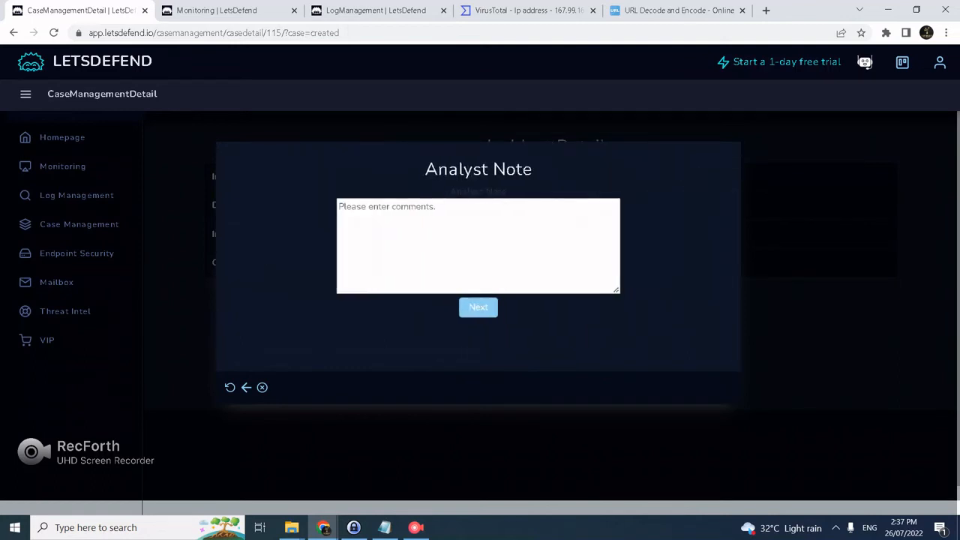
{"action": "type", "text": "Attacker attempting"}
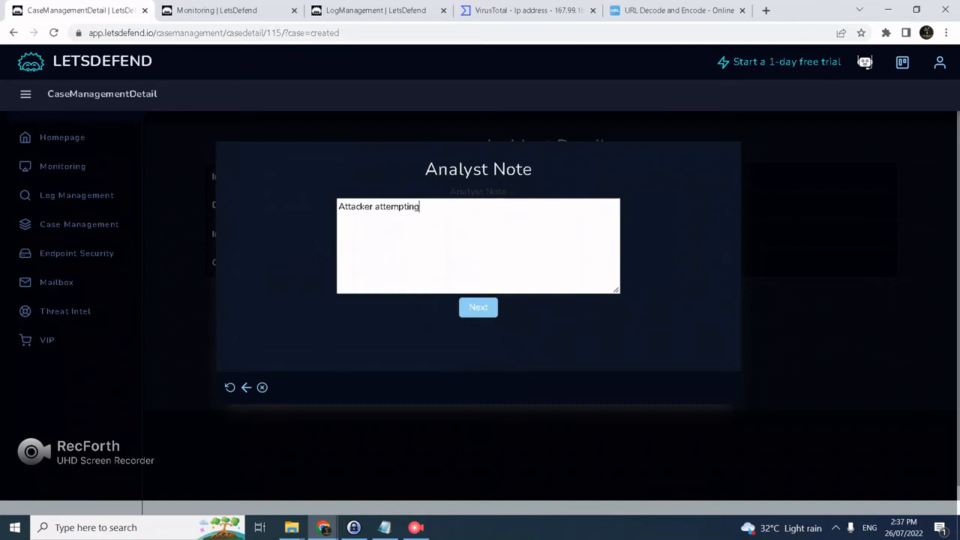
{"action": "type", "text": "SQL injectio"}
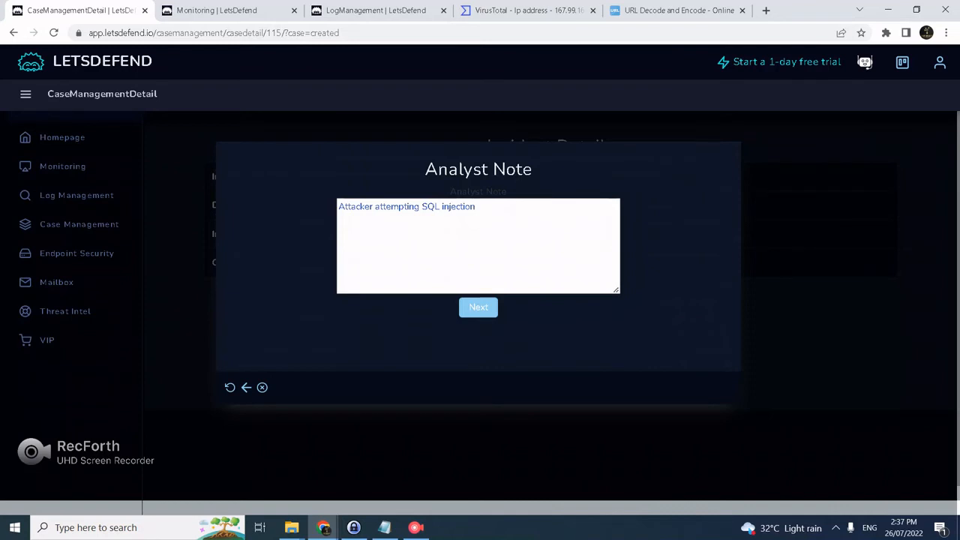
{"action": "type", "text": "n"}
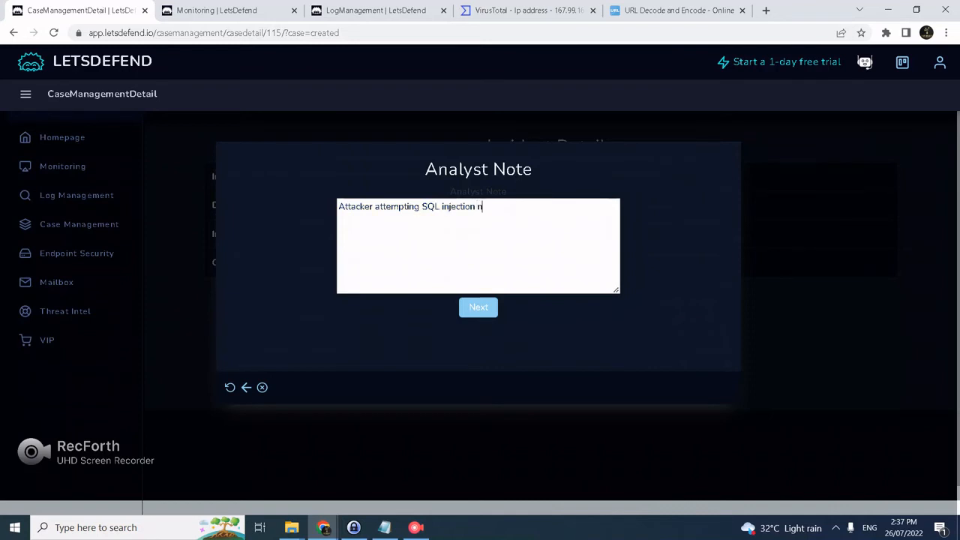
{"action": "type", "text": "but"}
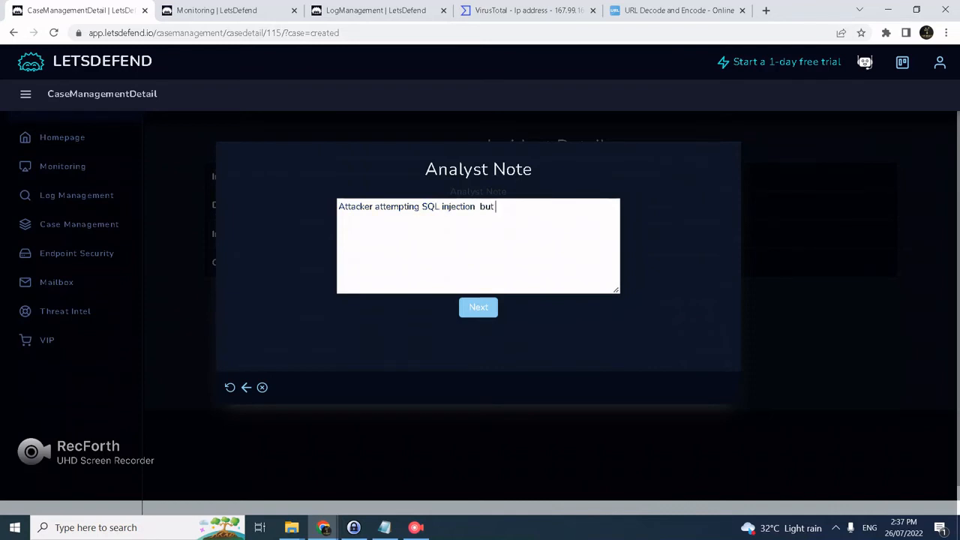
{"action": "type", "text": "not sucessful. Web server retur"}
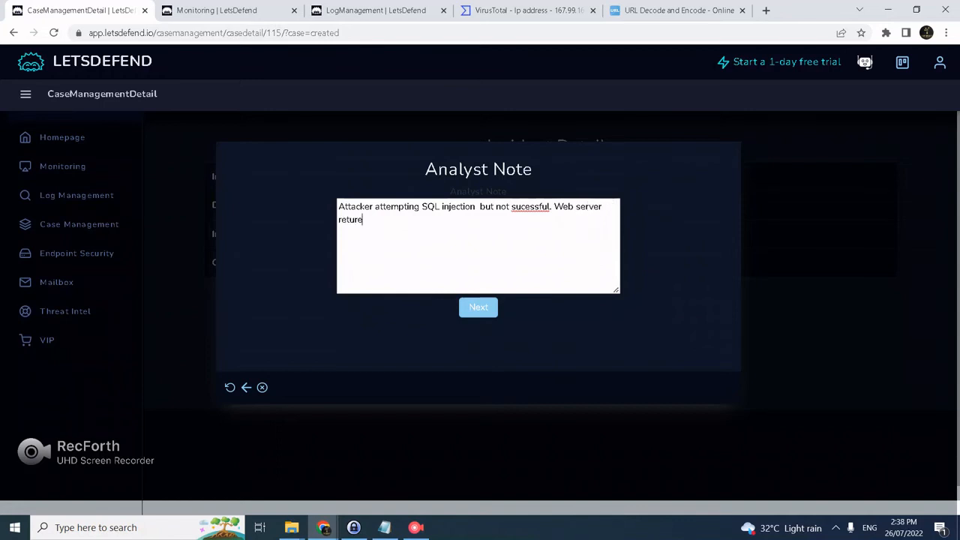
{"action": "type", "text": "nd internal er"}
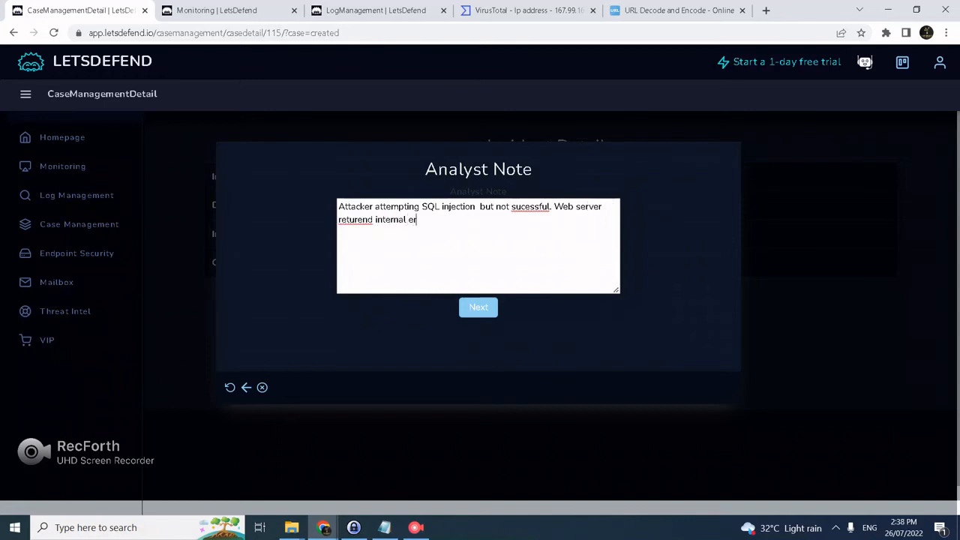
{"action": "type", "text": "ror."}
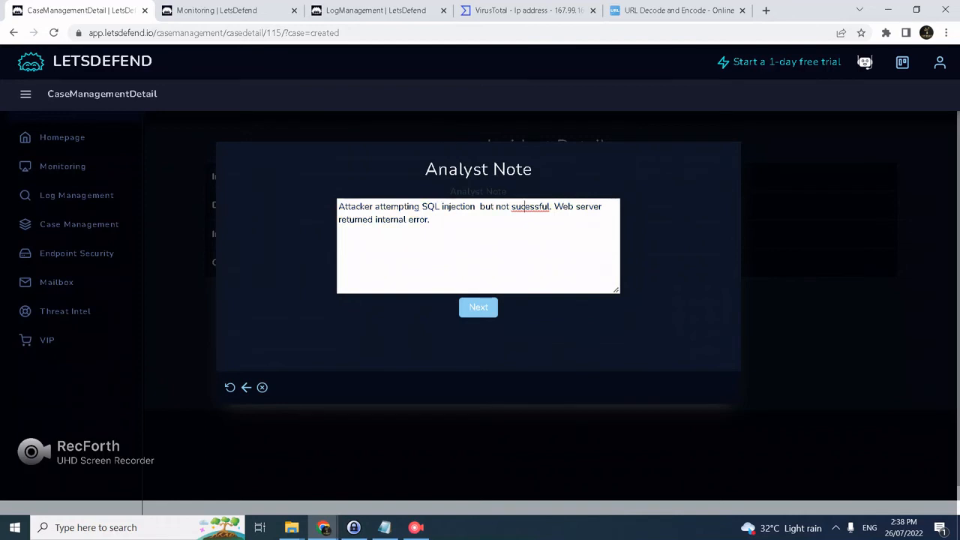
{"action": "type", "text": "successful"}
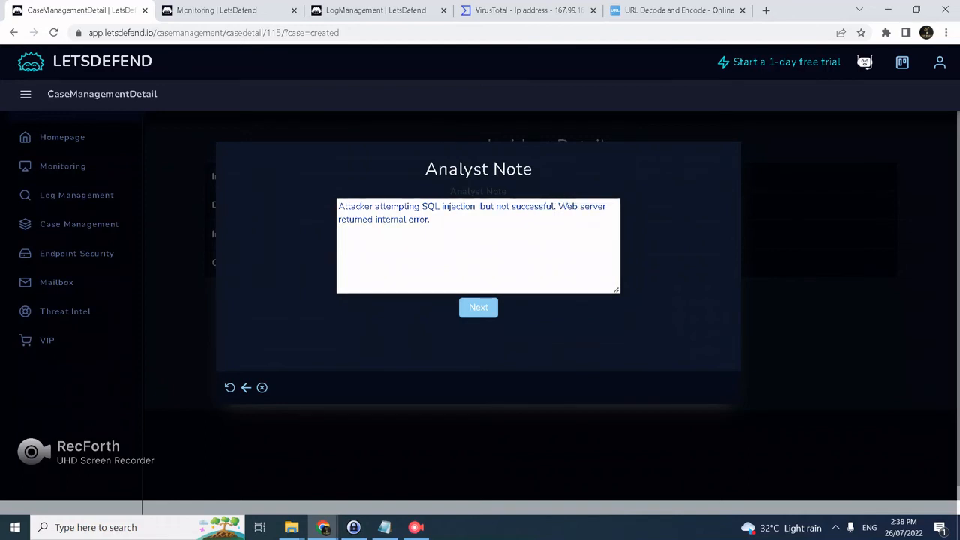
{"action": "left_click", "coordinate": [478, 307]}
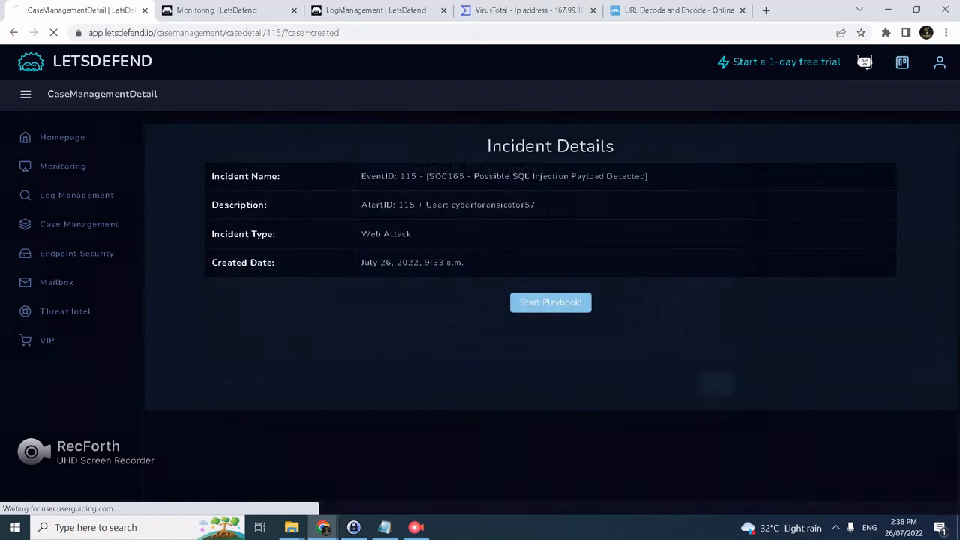
Step: Close alert 115 from Monitoring as True Positive with the same failed-SQL-injection note
{"action": "left_click", "coordinate": [550, 302]}
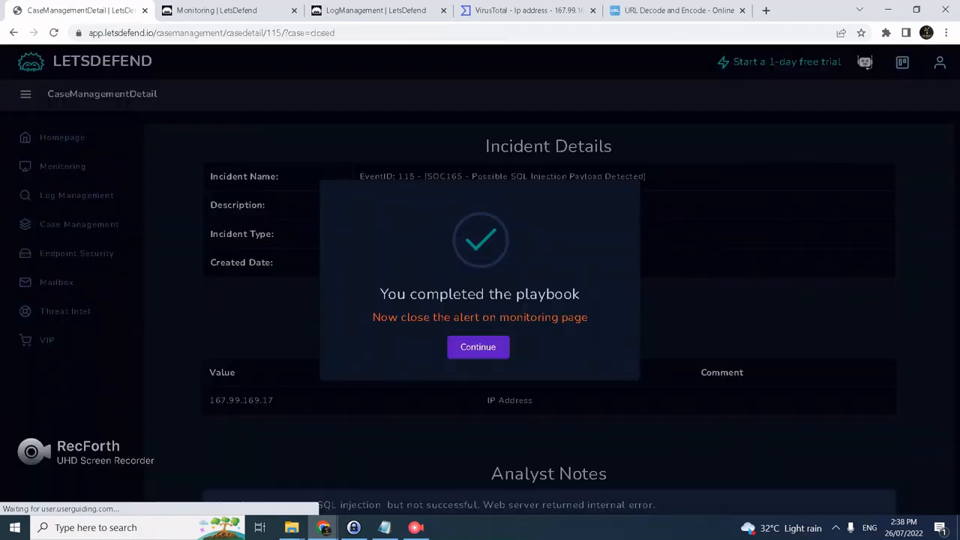
{"action": "left_click", "coordinate": [477, 346]}
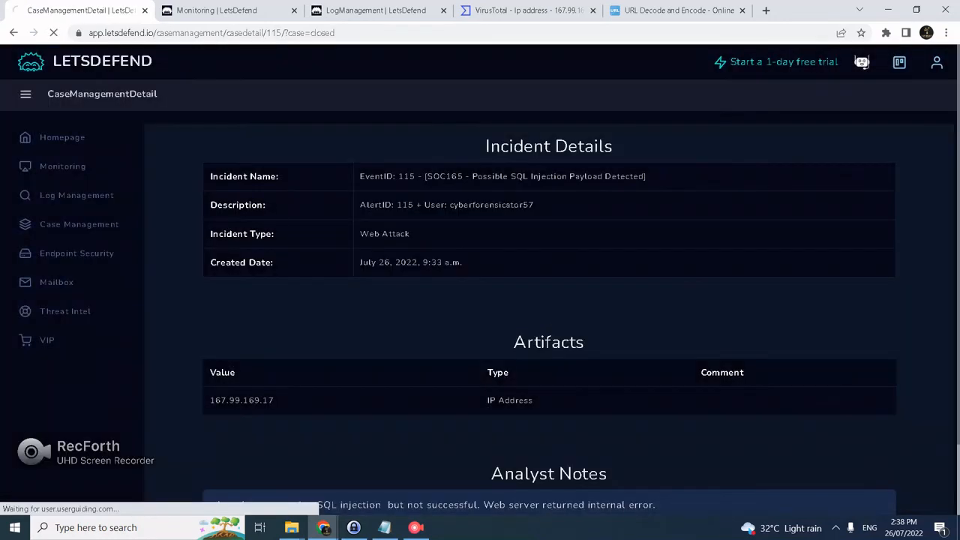
{"action": "left_click", "coordinate": [62, 165]}
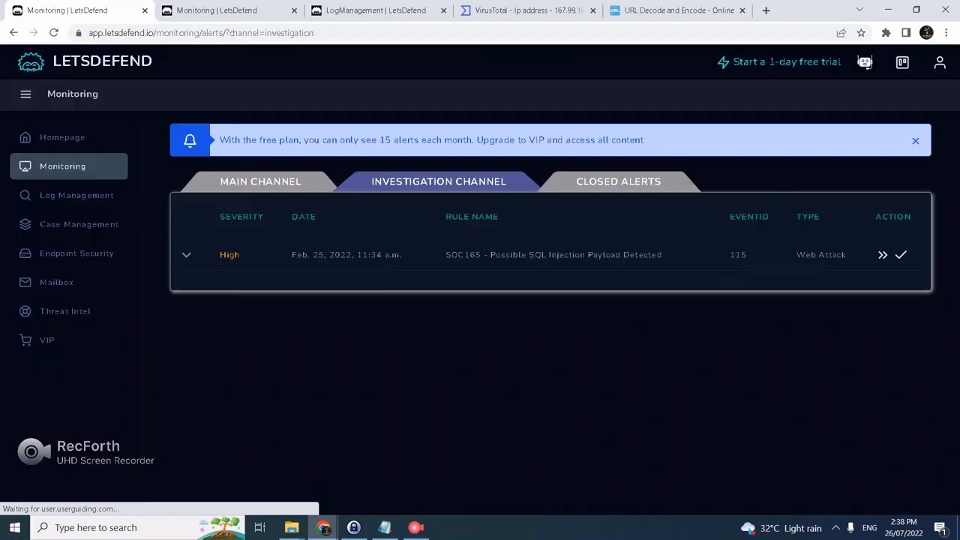
{"action": "left_click", "coordinate": [901, 255]}
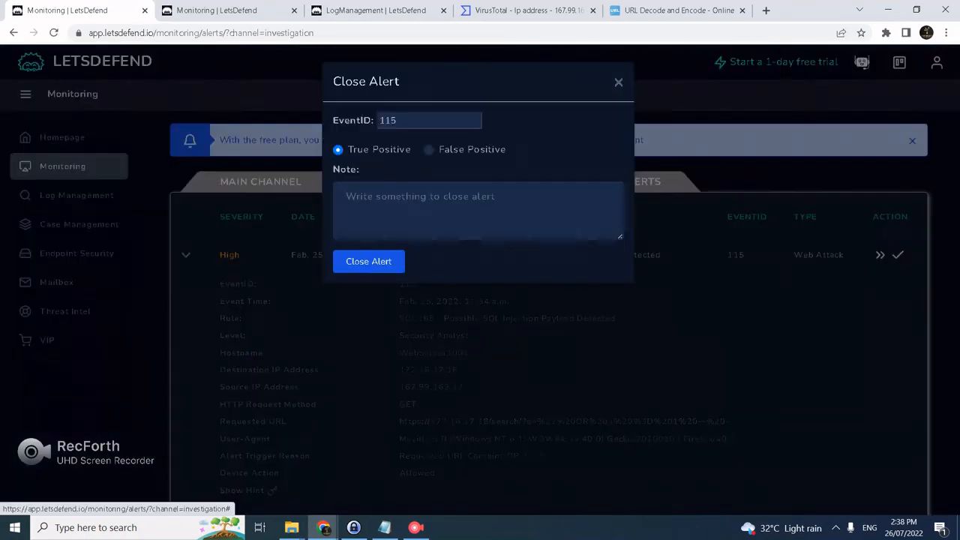
{"action": "type", "text": "Attacker attempting SQL injection  but not successful. Web server returned internal error."}
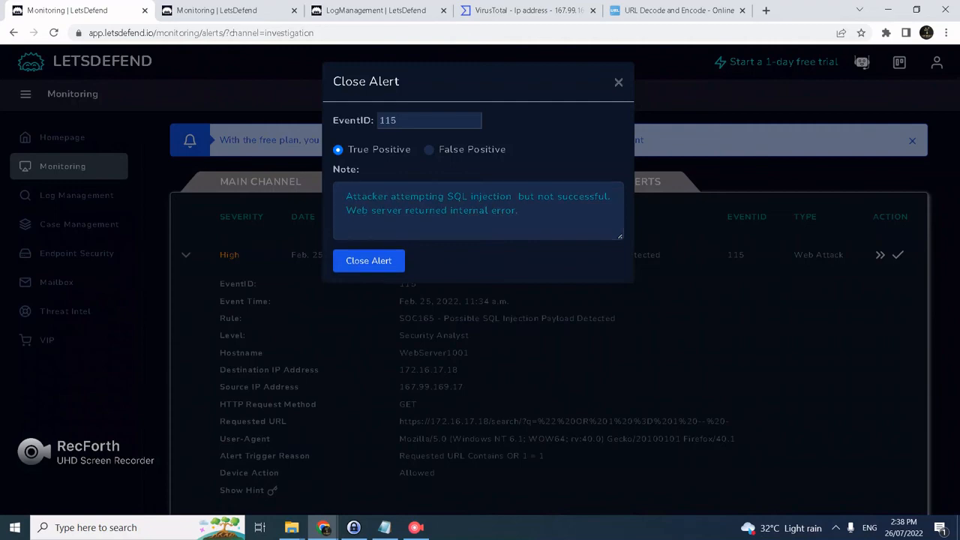
{"action": "left_click", "coordinate": [368, 260]}
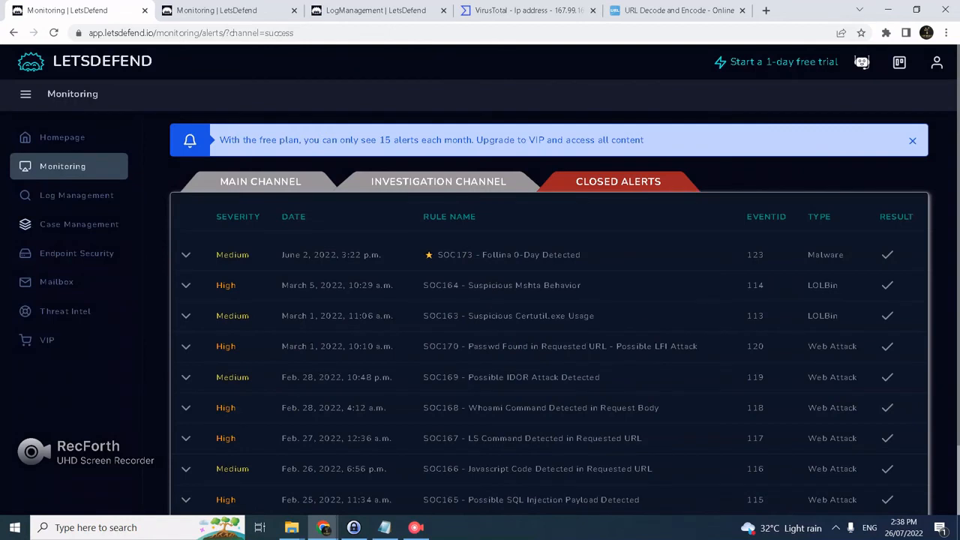
{"action": "mouse_move", "coordinate": [75, 195]}
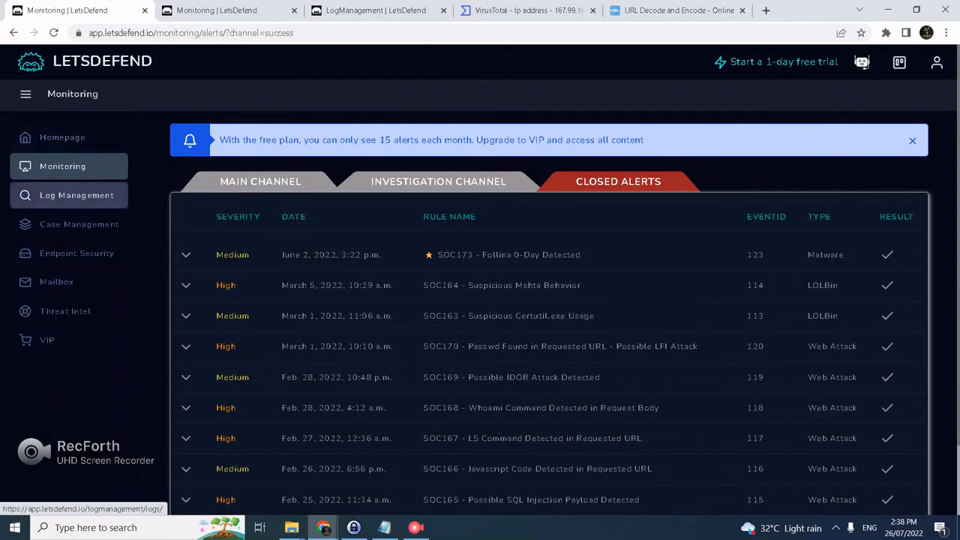
Step: Expand closed SOC165 alert 115 to review its scored answers, points and editor note
{"action": "left_click", "coordinate": [913, 140]}
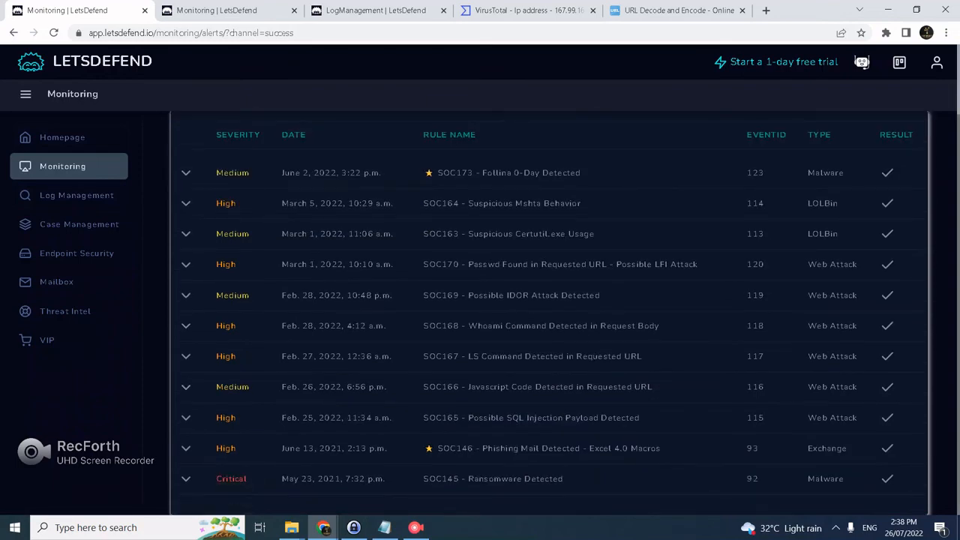
{"action": "left_click", "coordinate": [185, 418]}
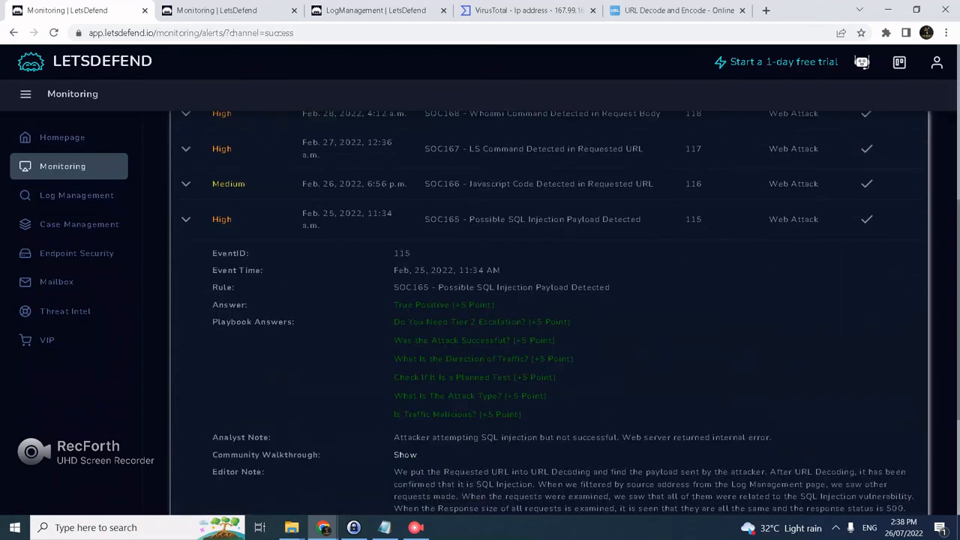
{"action": "scroll", "scroll_direction": "down", "scroll_amount": 3}
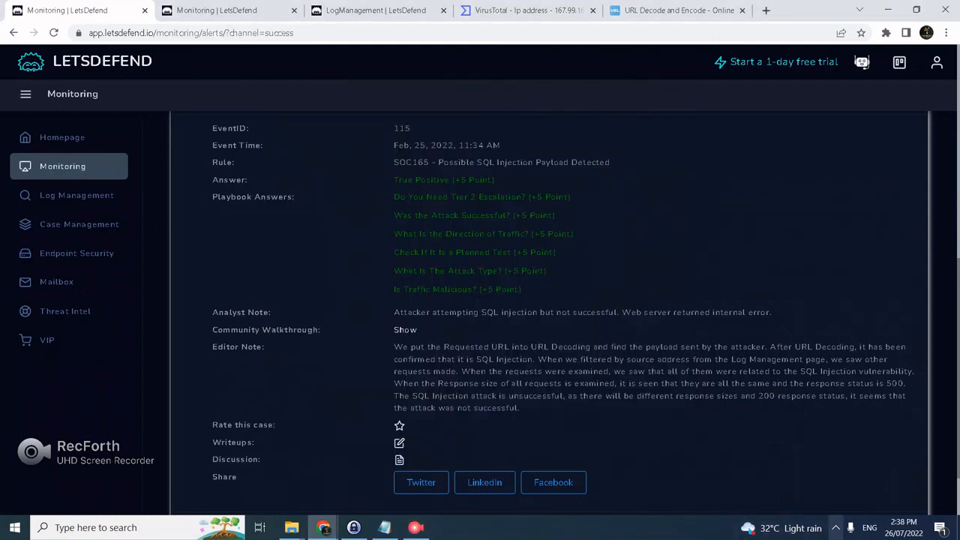
{"action": "left_click", "coordinate": [939, 528]}
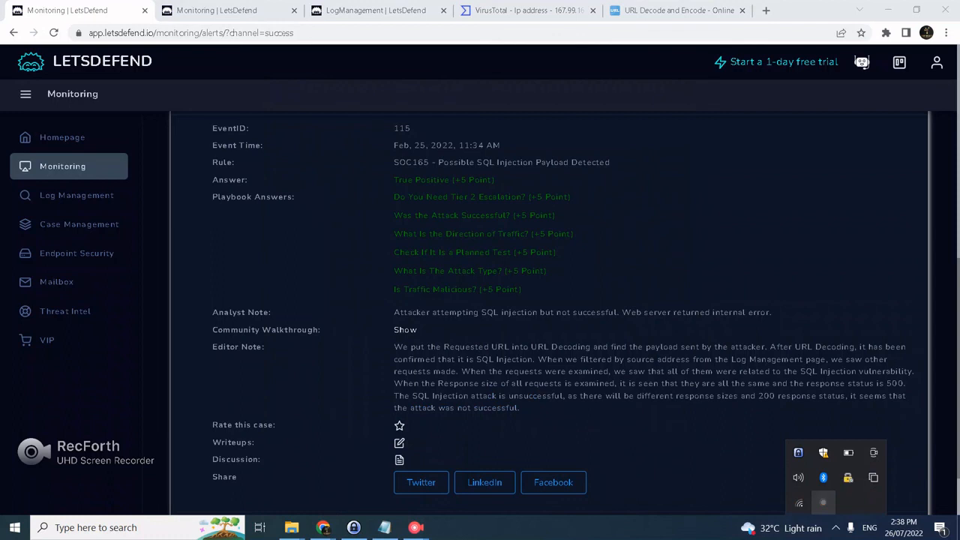